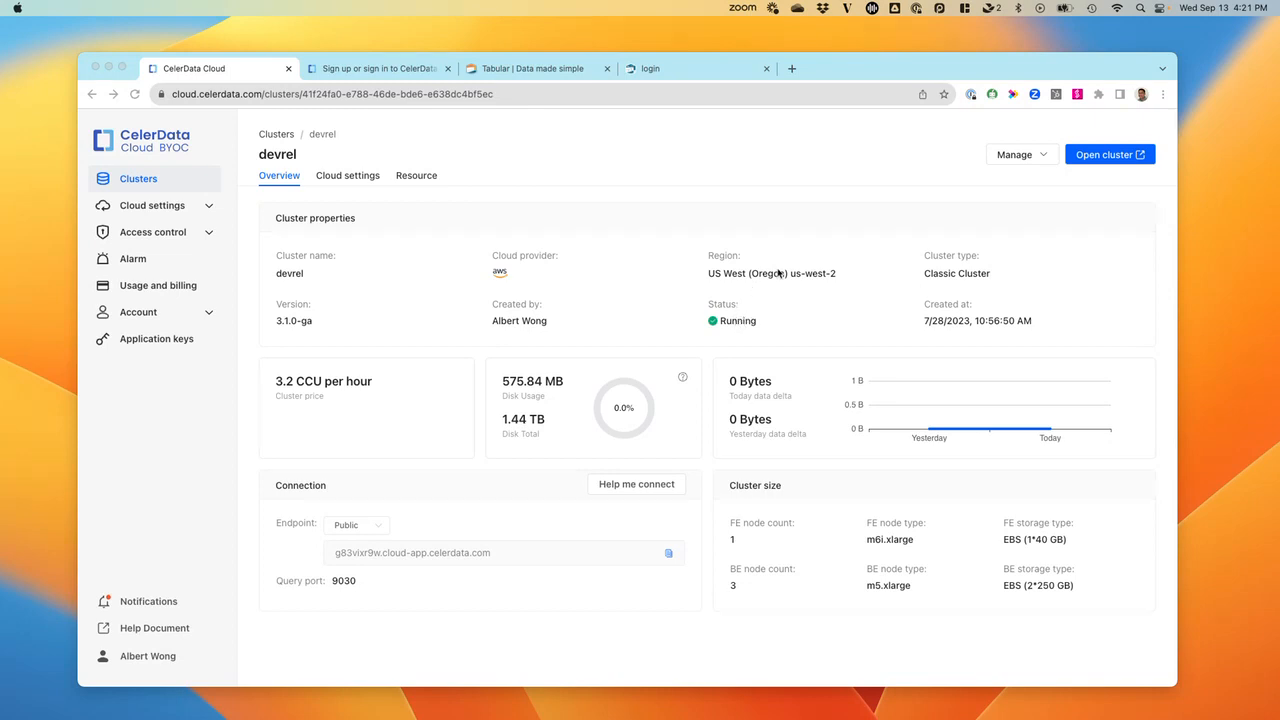
{"action": "mouse_move", "coordinate": [800, 264]}
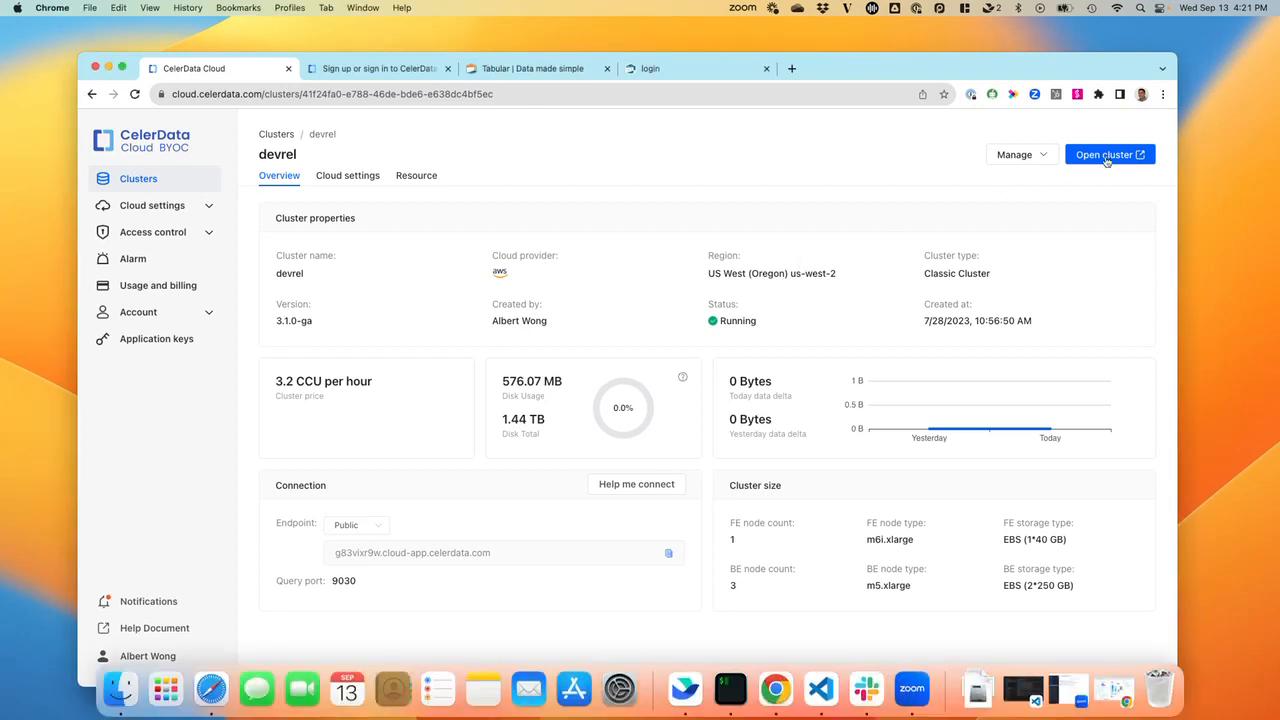
- Open the devrel cluster's SQL editor in a new tab
{"action": "left_click", "coordinate": [1110, 154]}
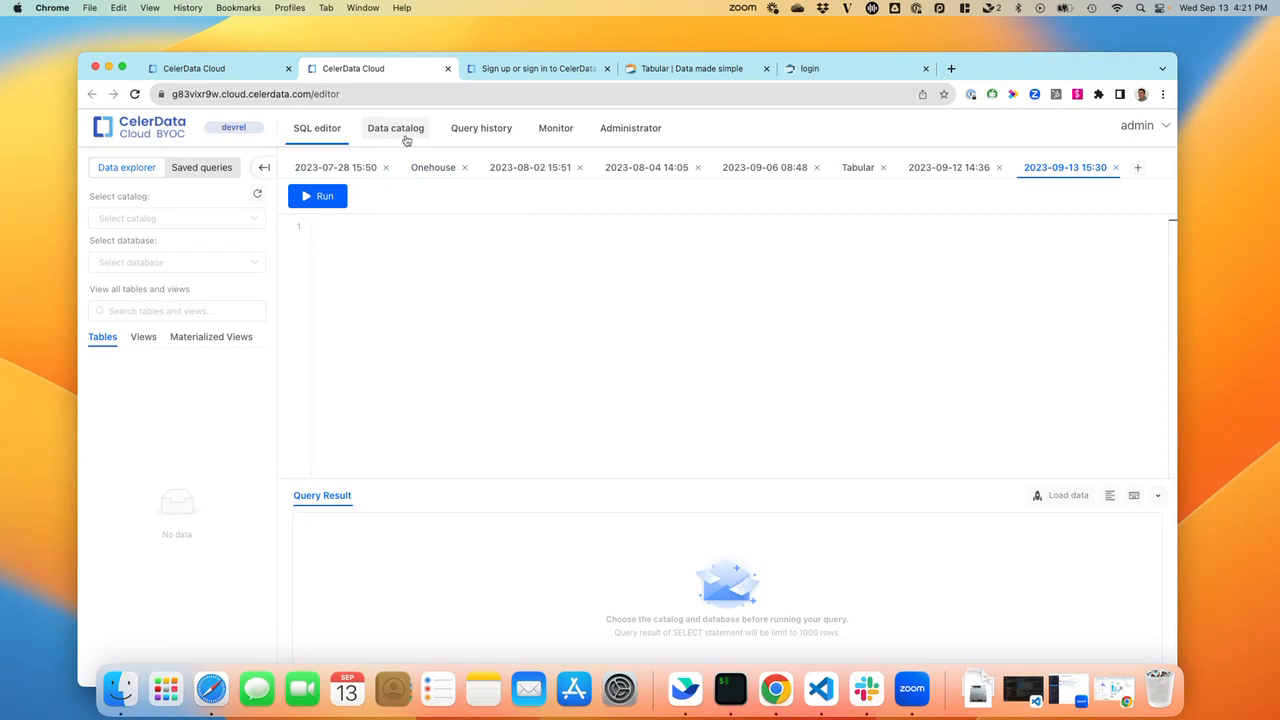
- From the Data catalog list, add a new catalog with Tabular as the data source
{"action": "left_click", "coordinate": [395, 128]}
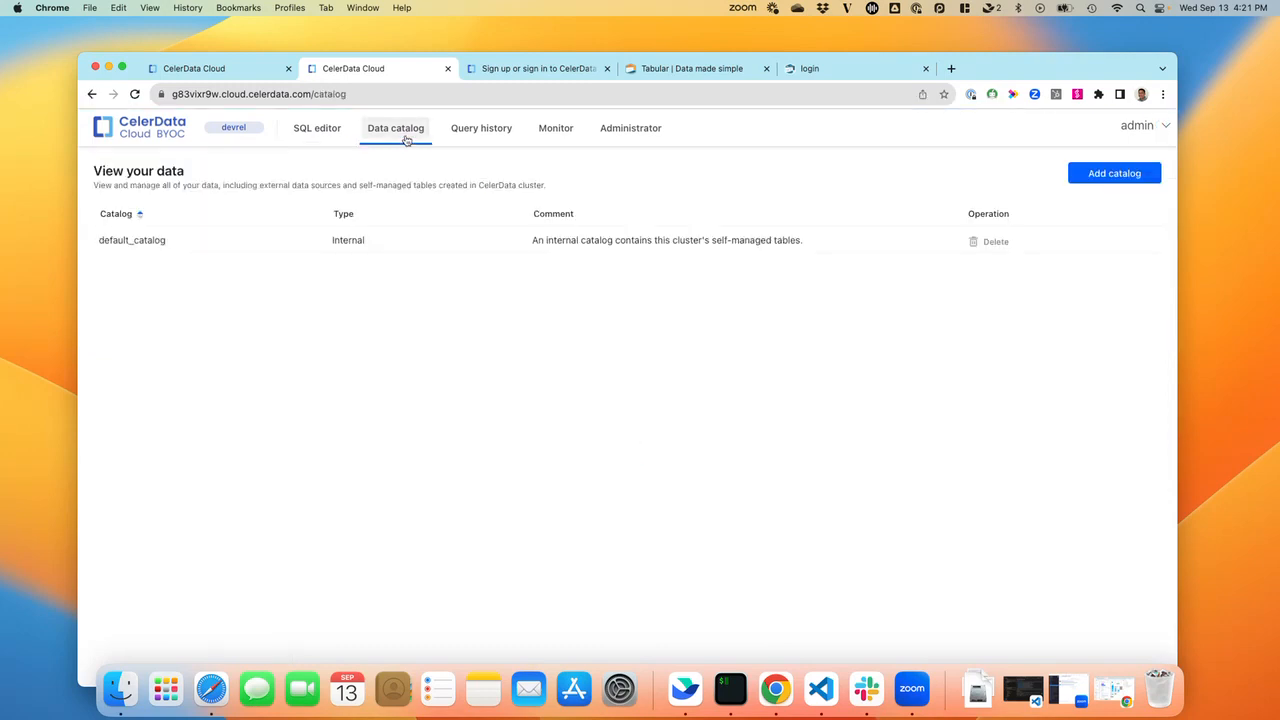
{"action": "mouse_move", "coordinate": [411, 279]}
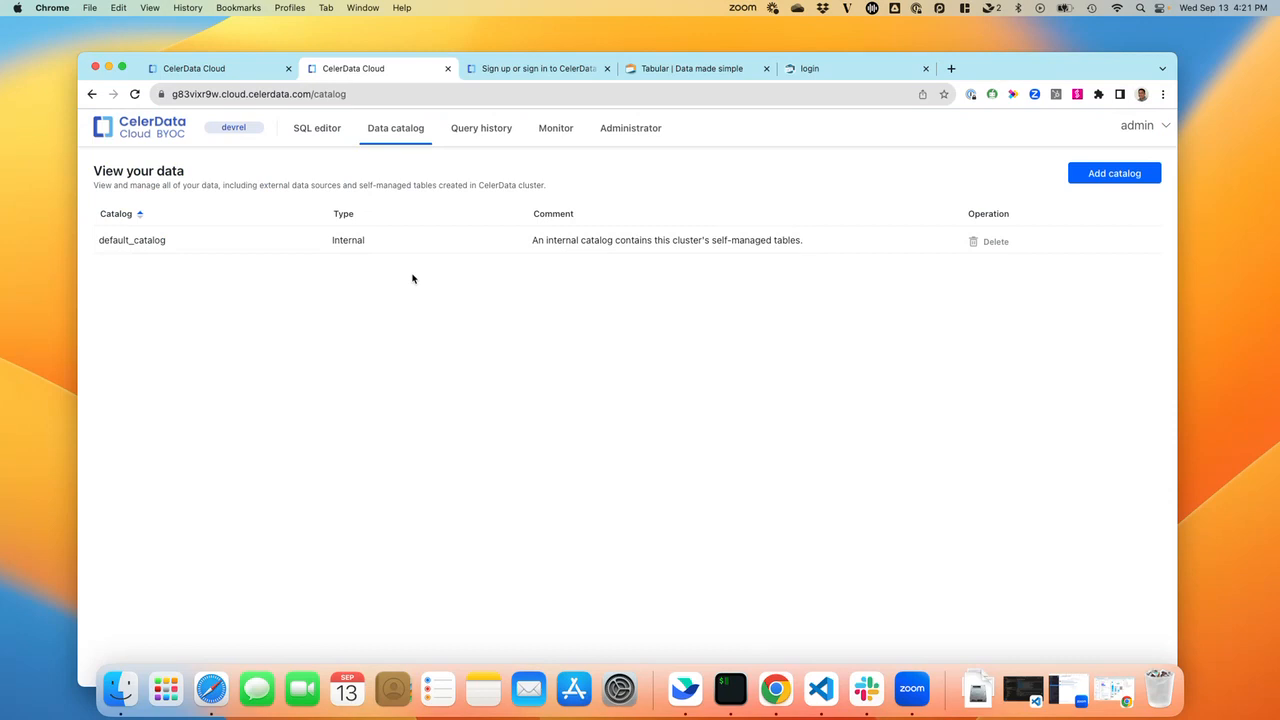
{"action": "mouse_move", "coordinate": [545, 281]}
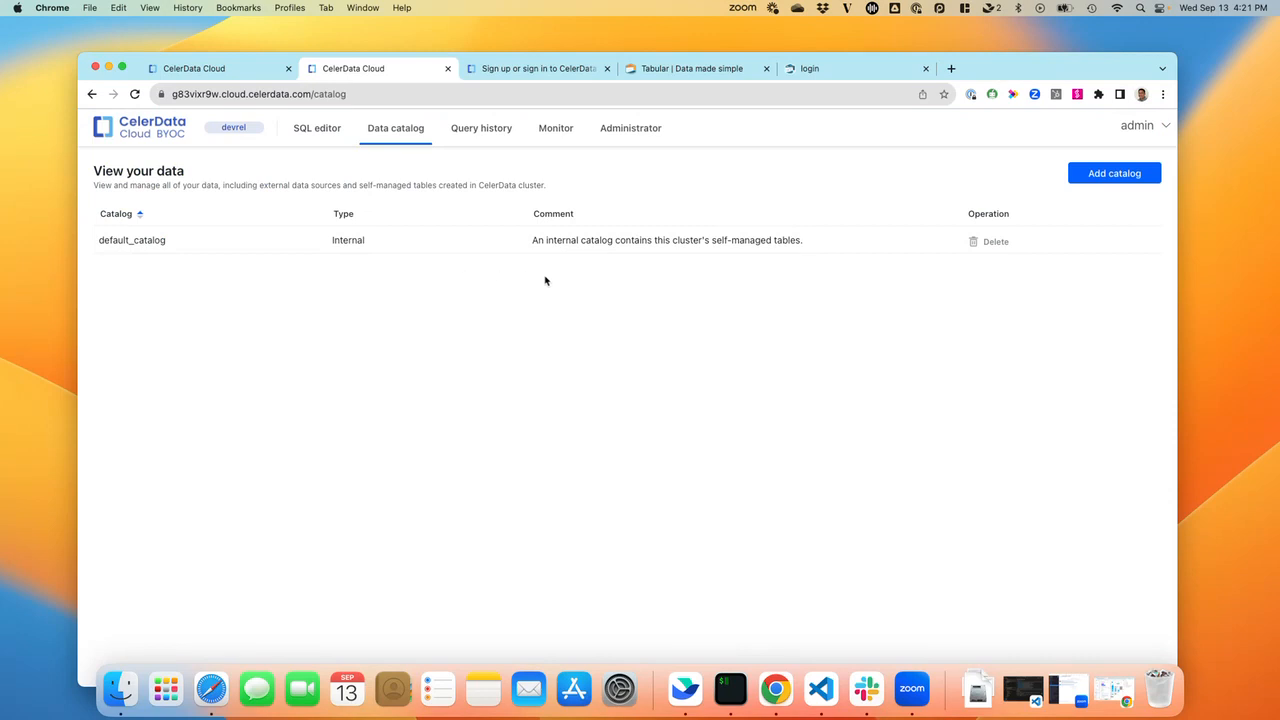
{"action": "mouse_move", "coordinate": [644, 274]}
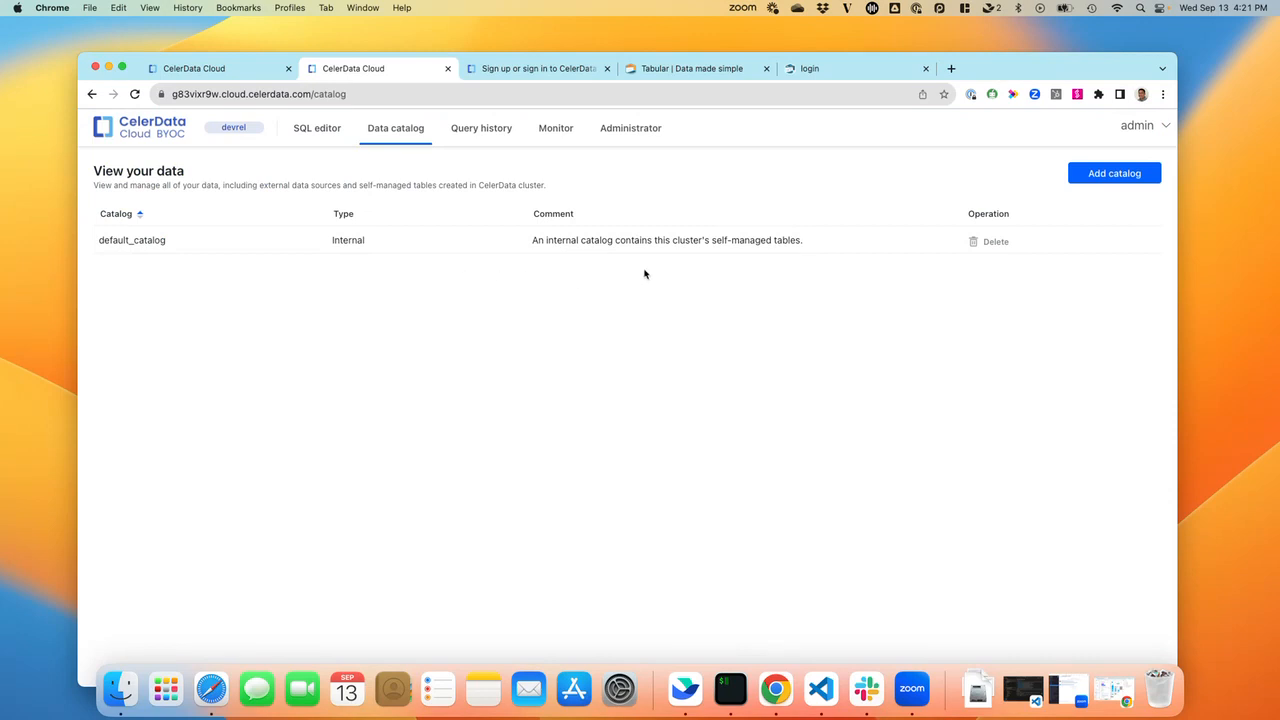
{"action": "left_click", "coordinate": [1114, 173]}
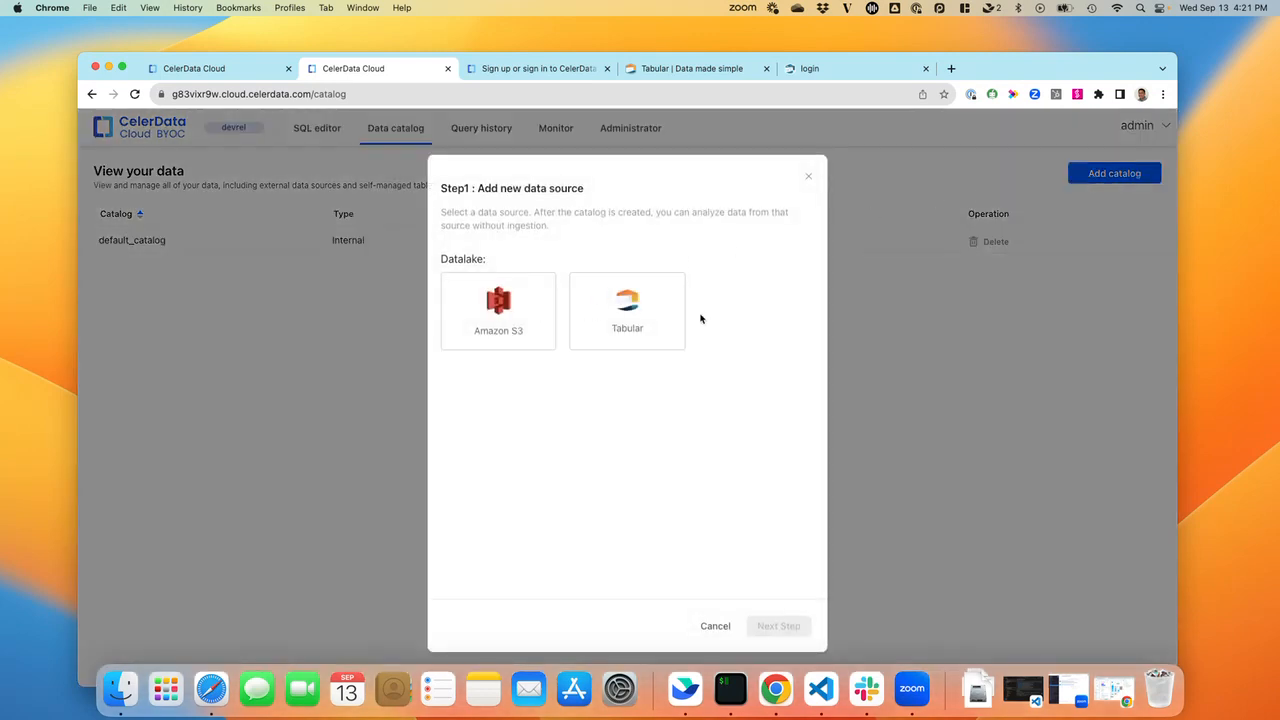
{"action": "mouse_move", "coordinate": [630, 383]}
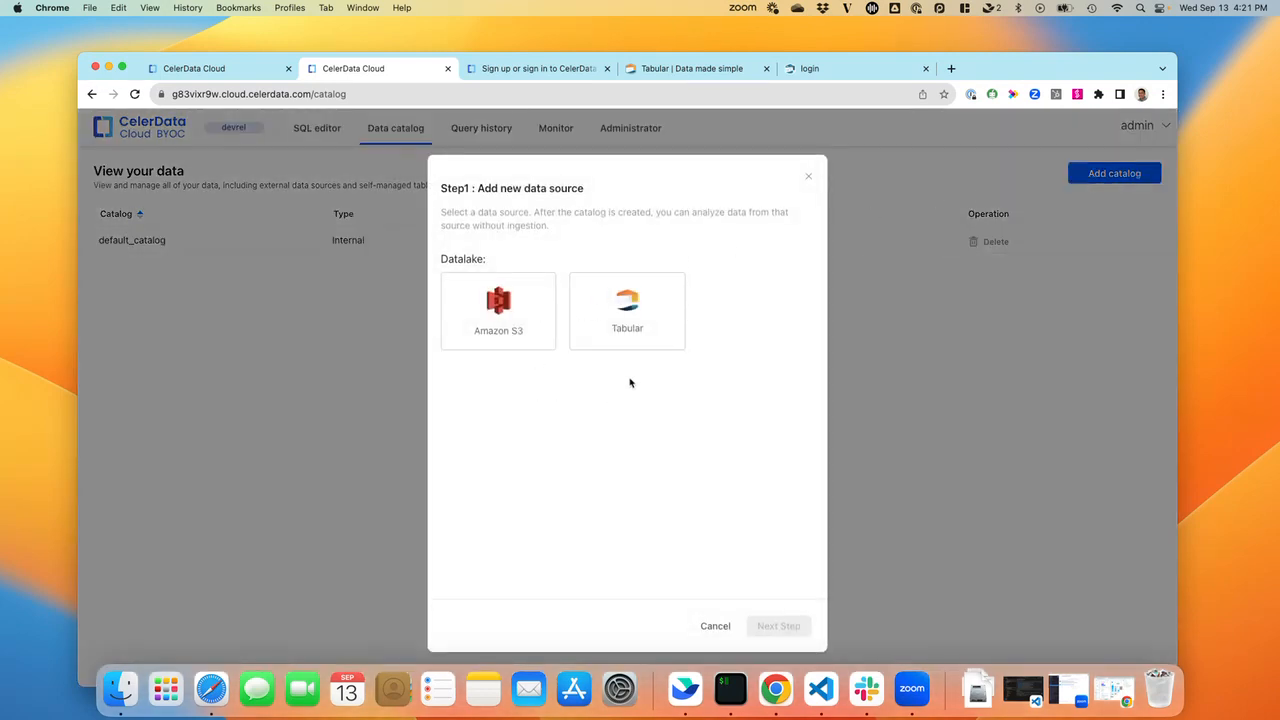
{"action": "left_click", "coordinate": [627, 310]}
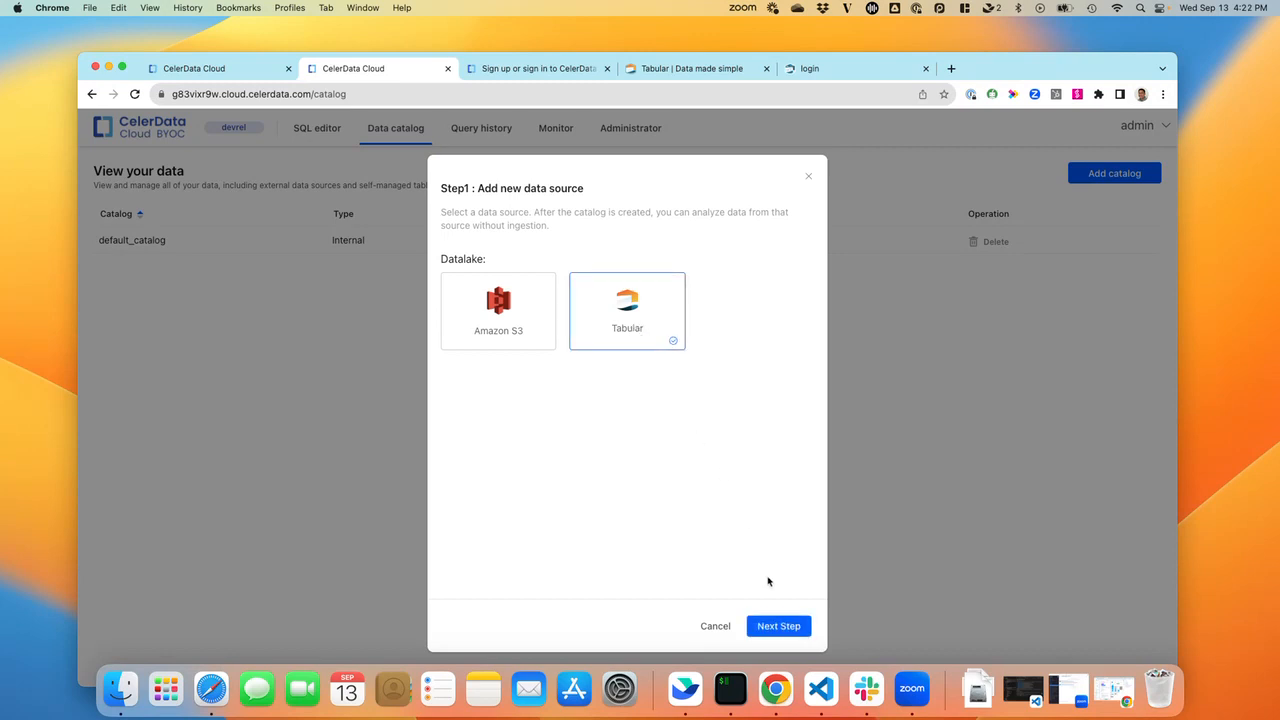
- Advance to configuration and name the catalog 'personal'
{"action": "left_click", "coordinate": [778, 625]}
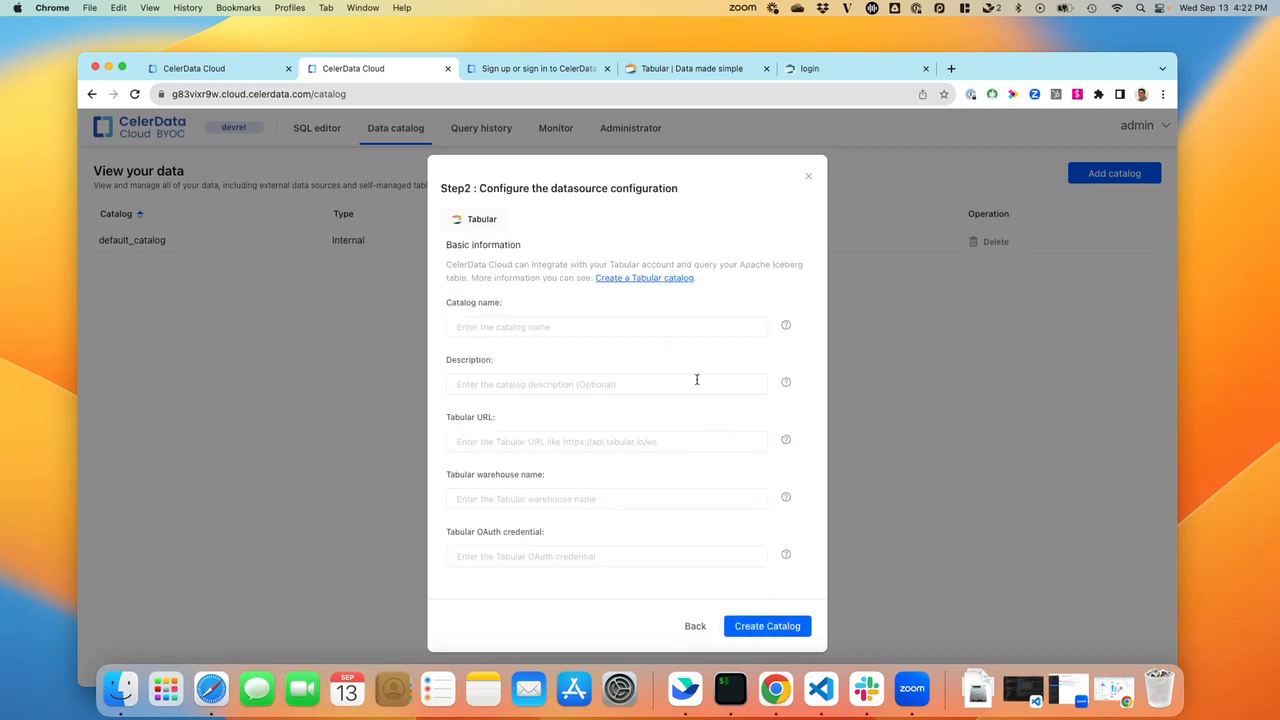
{"action": "left_click", "coordinate": [606, 326]}
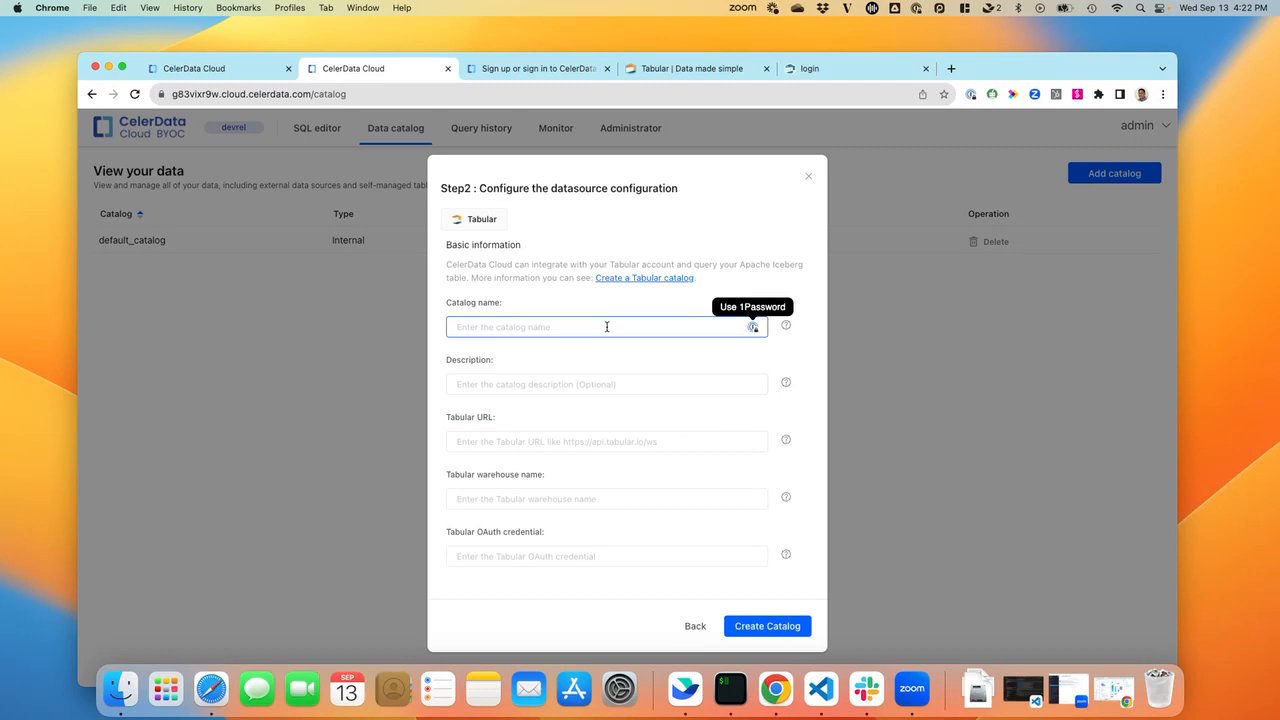
{"action": "type", "text": "pe3r"}
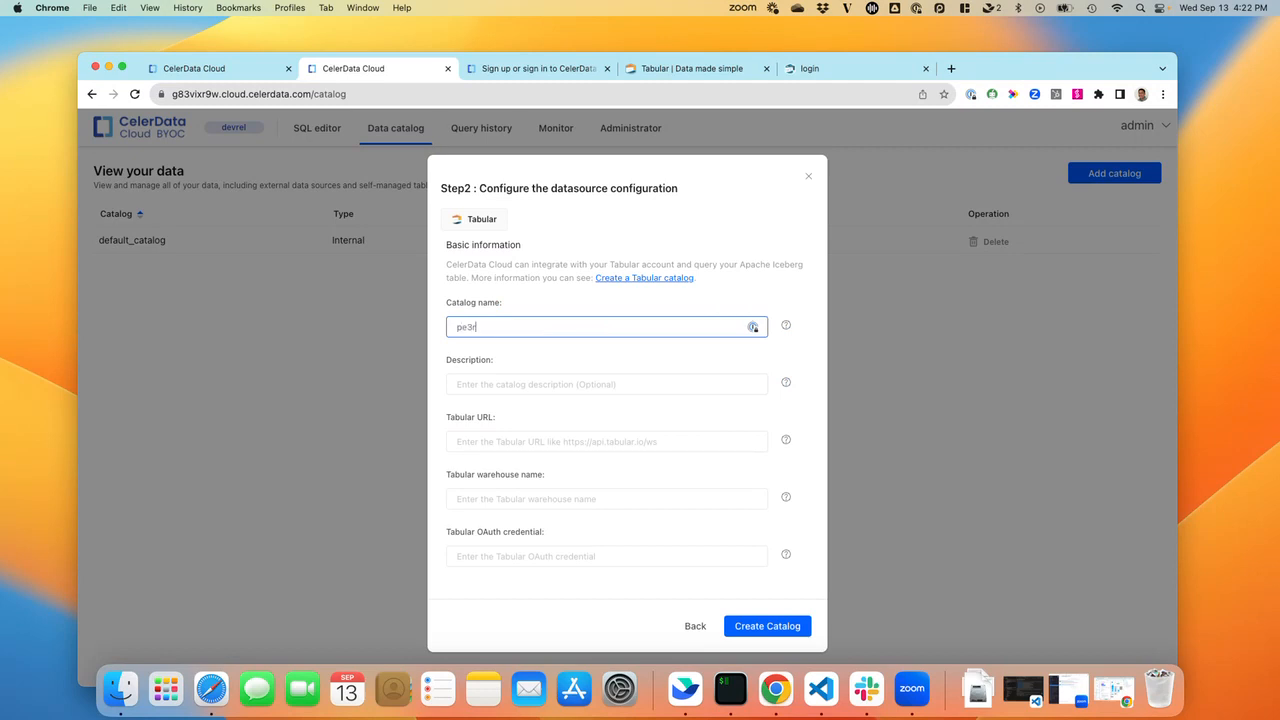
{"action": "type", "text": "personal"}
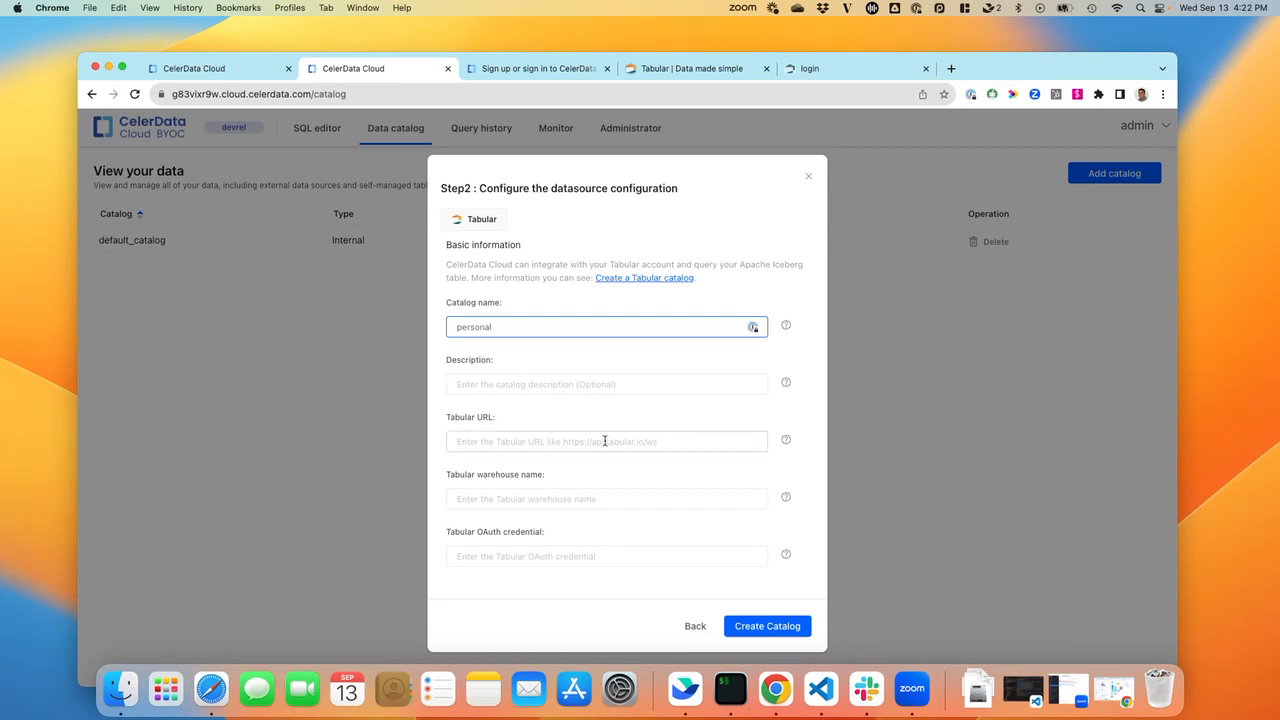
{"action": "left_click", "coordinate": [606, 441]}
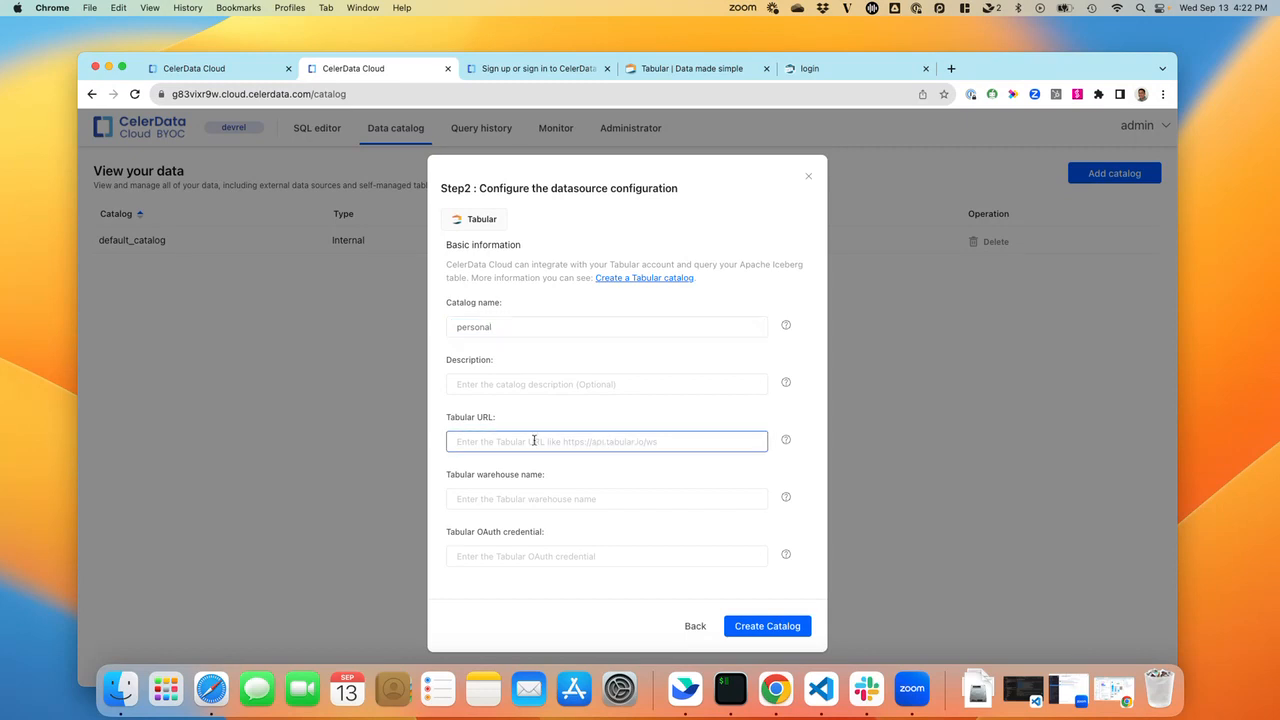
{"action": "type", "text": "https"}
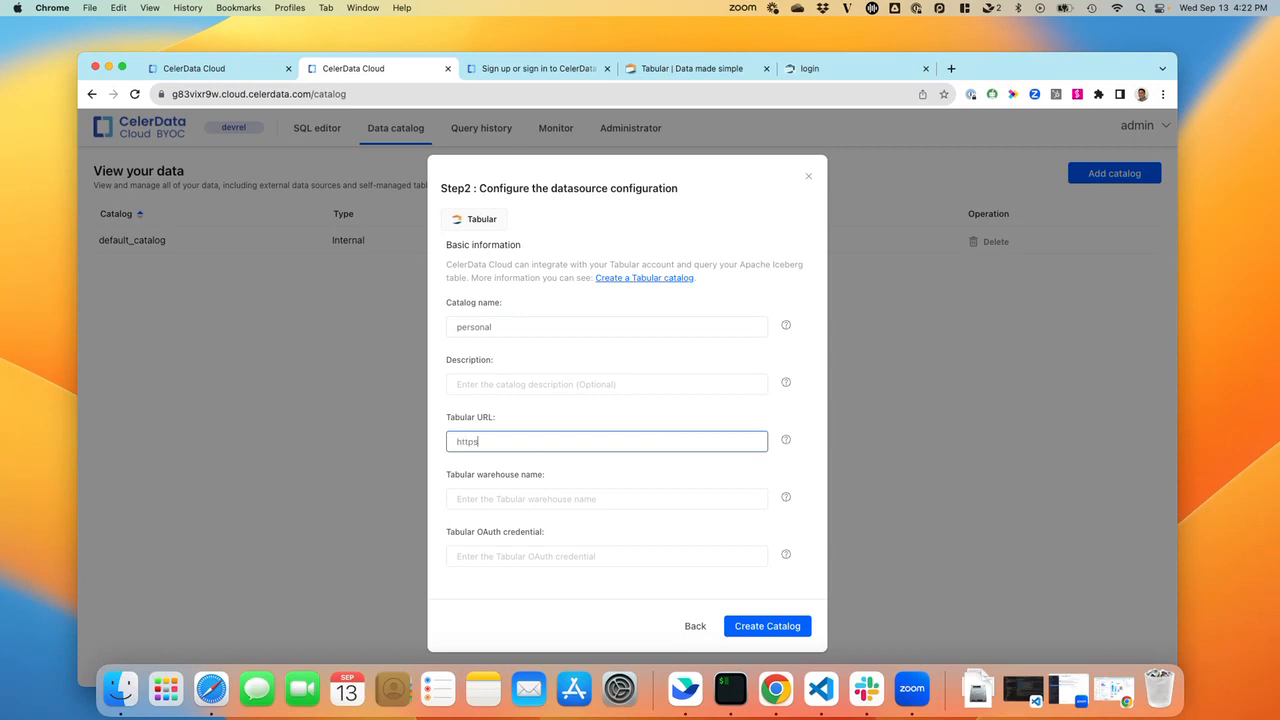
{"action": "type", "text": "://"}
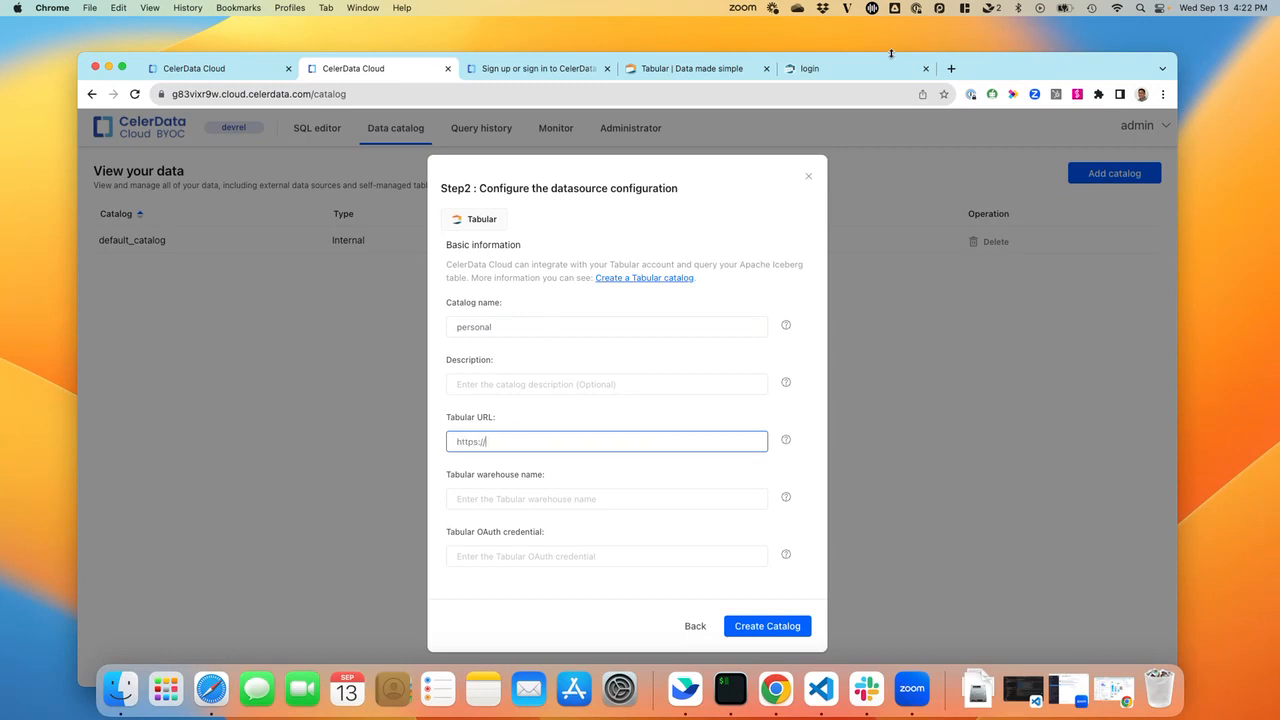
{"action": "mouse_move", "coordinate": [857, 68]}
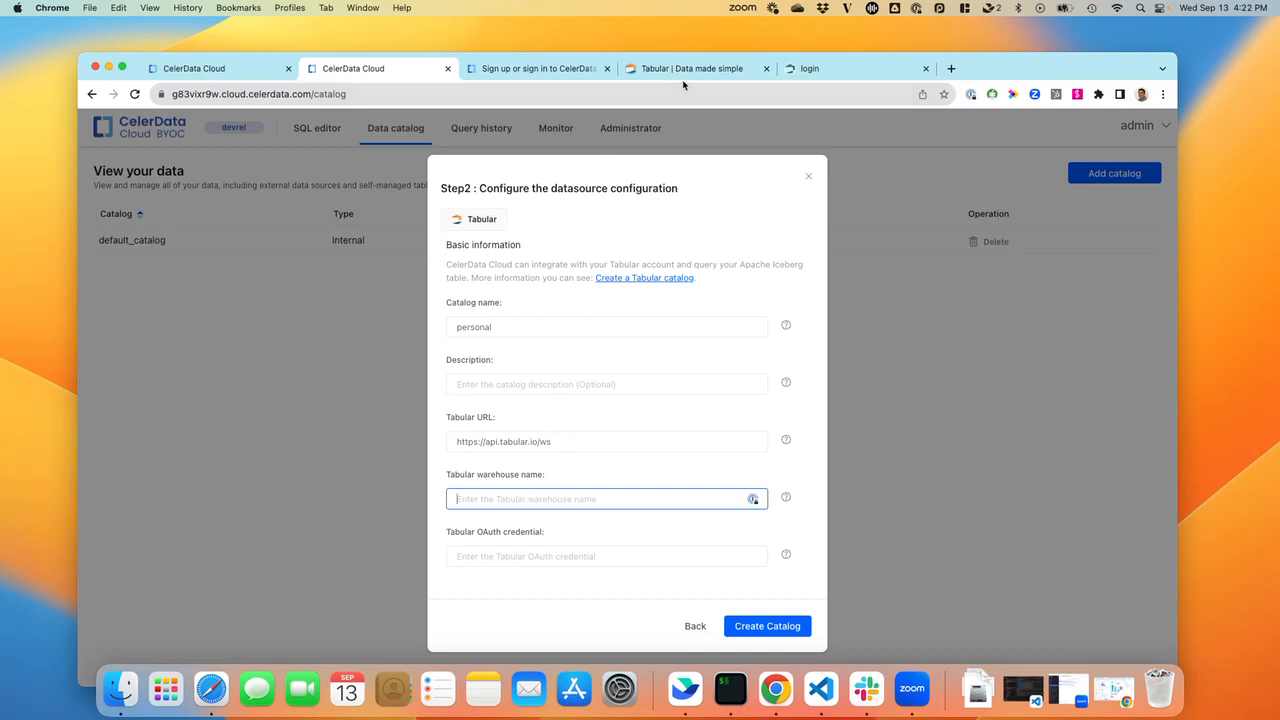
{"action": "left_click", "coordinate": [690, 68]}
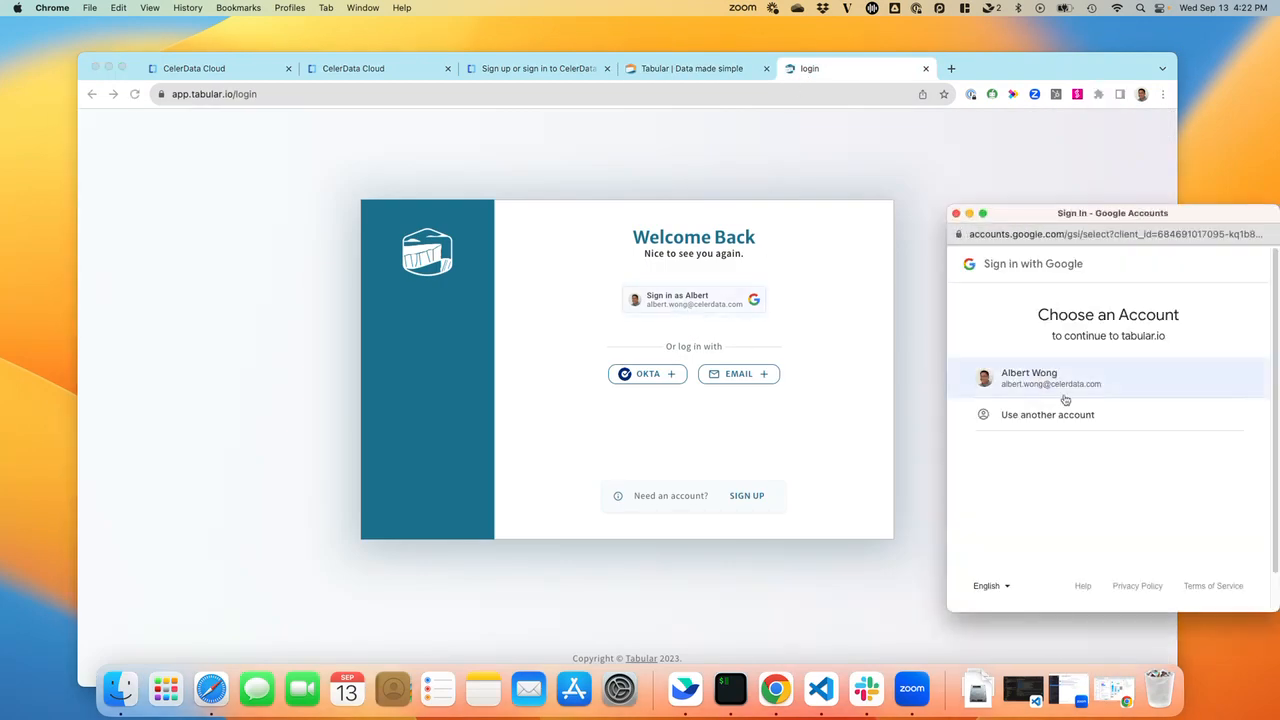
- Sign in to Tabular with Google and enter 'personal' as the warehouse name
{"action": "left_click", "coordinate": [1051, 378]}
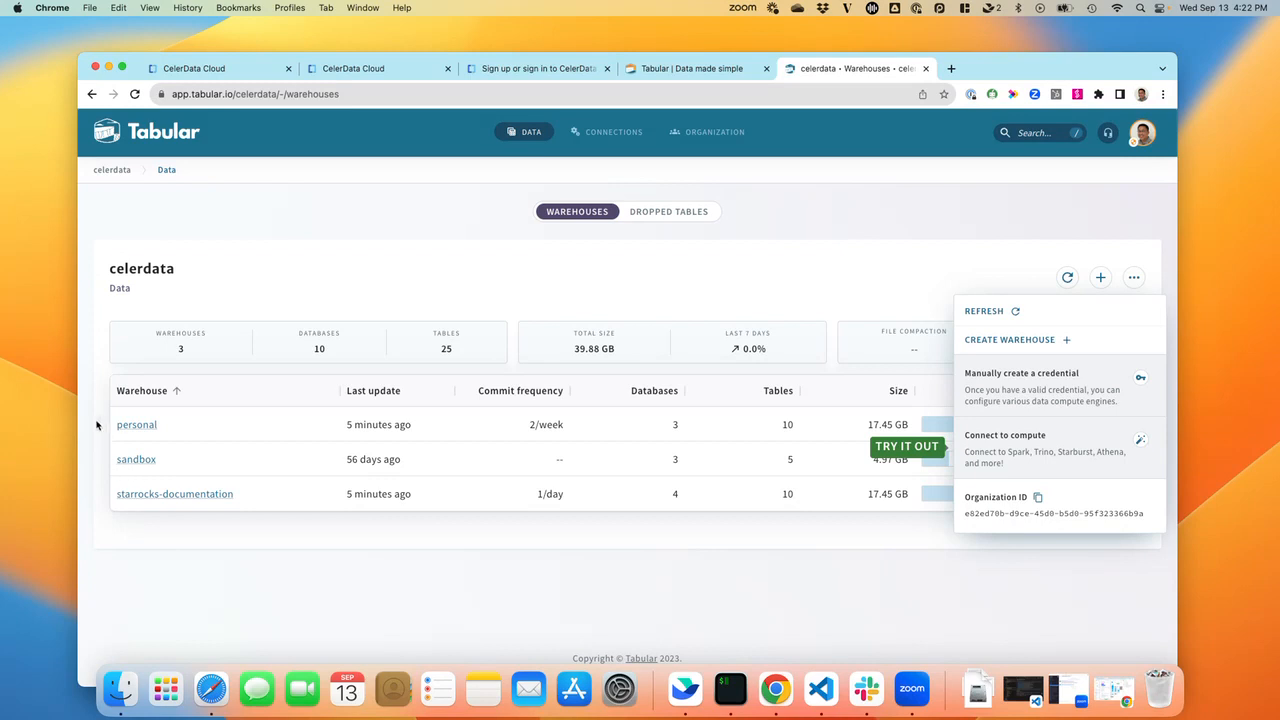
{"action": "mouse_move", "coordinate": [165, 504]}
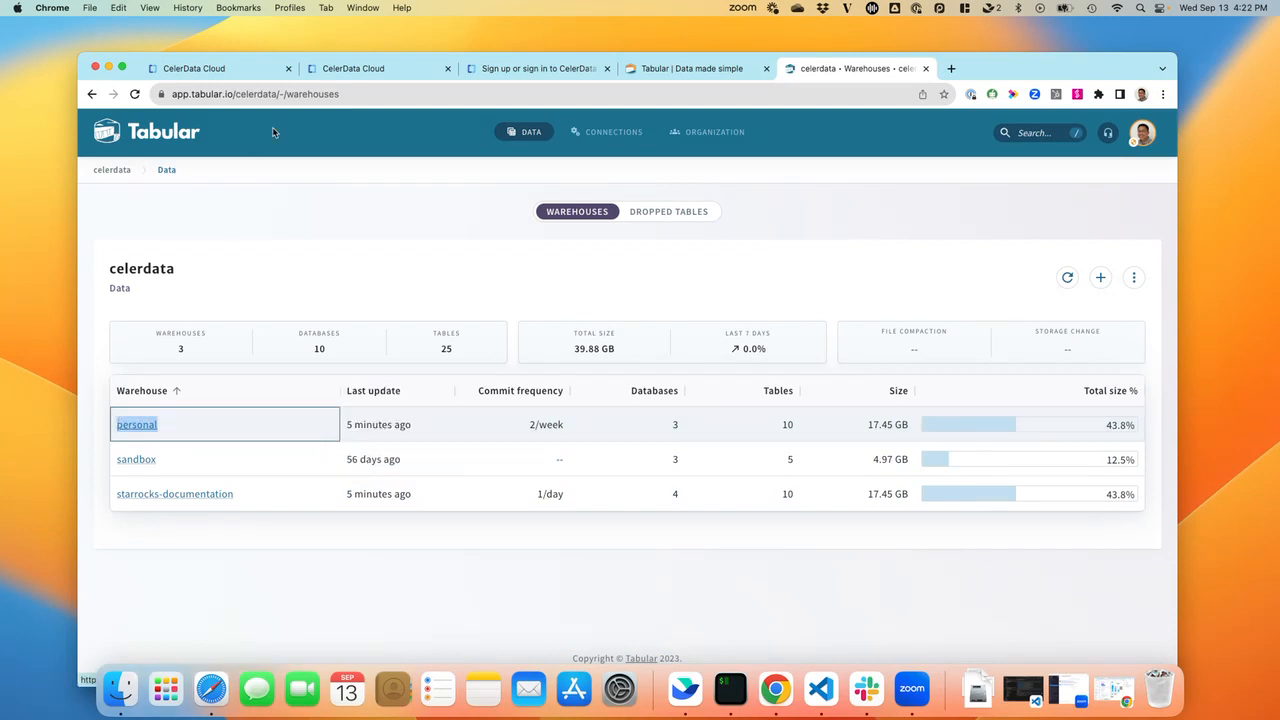
{"action": "left_click", "coordinate": [378, 68]}
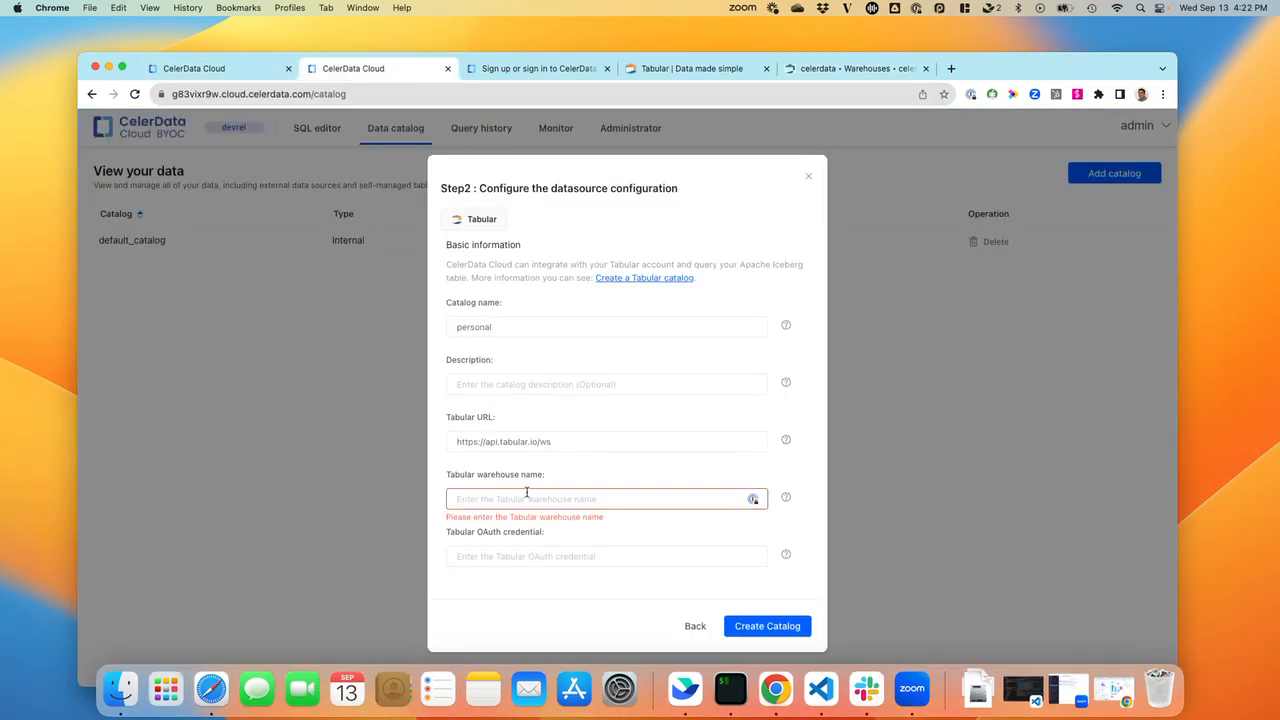
{"action": "type", "text": "personal"}
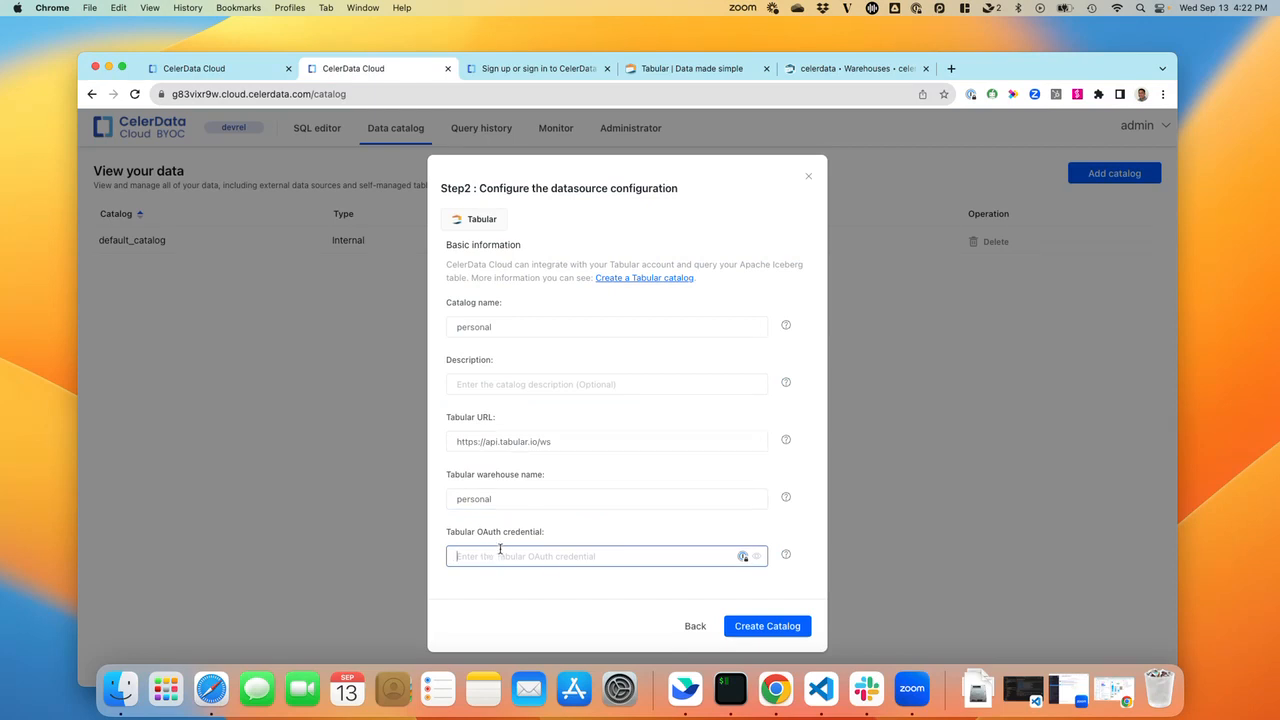
{"action": "left_click", "coordinate": [855, 68]}
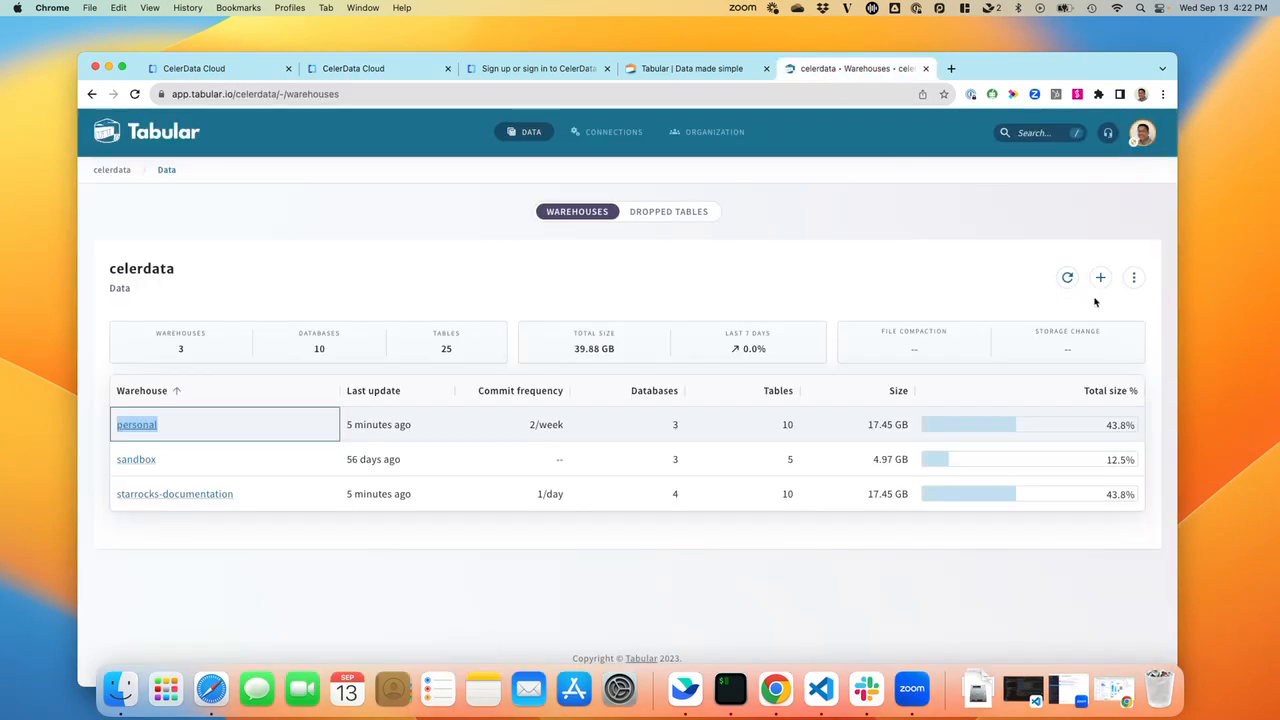
- Create Tabular credential 'tabular', use it to create the 'personal' catalog, and open SQL editor
{"action": "left_click", "coordinate": [1100, 277]}
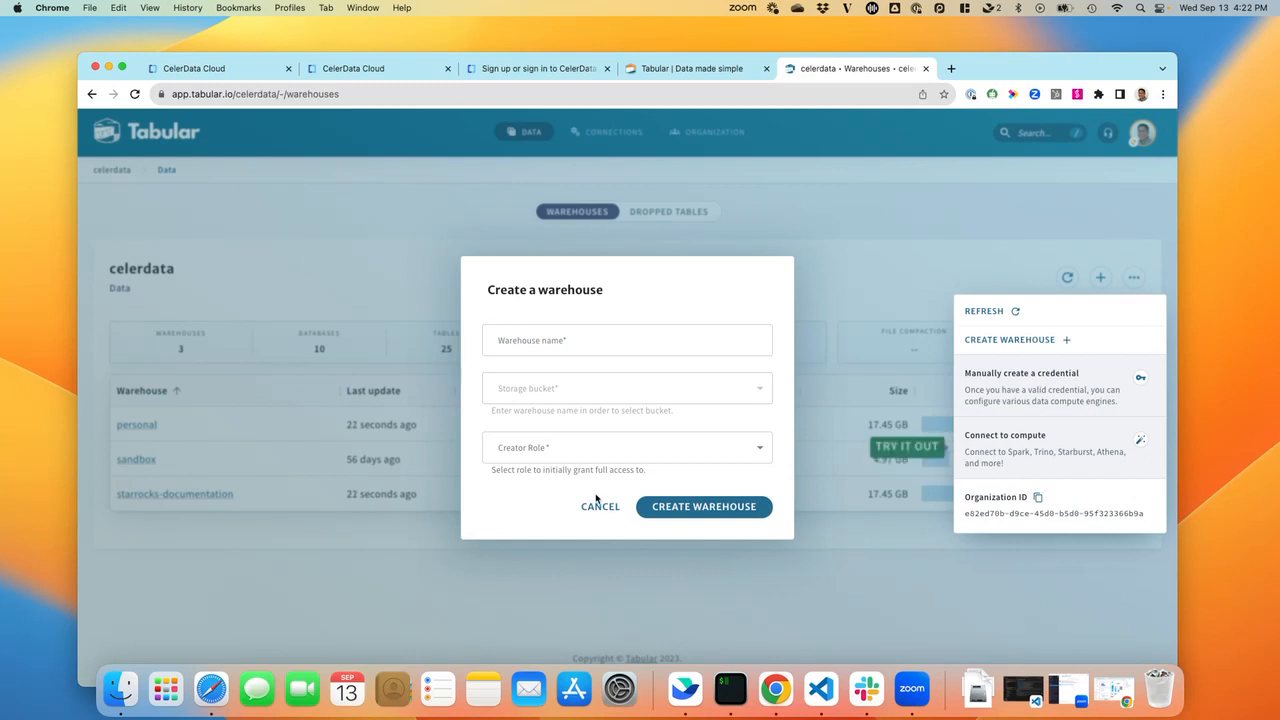
{"action": "left_click", "coordinate": [599, 506]}
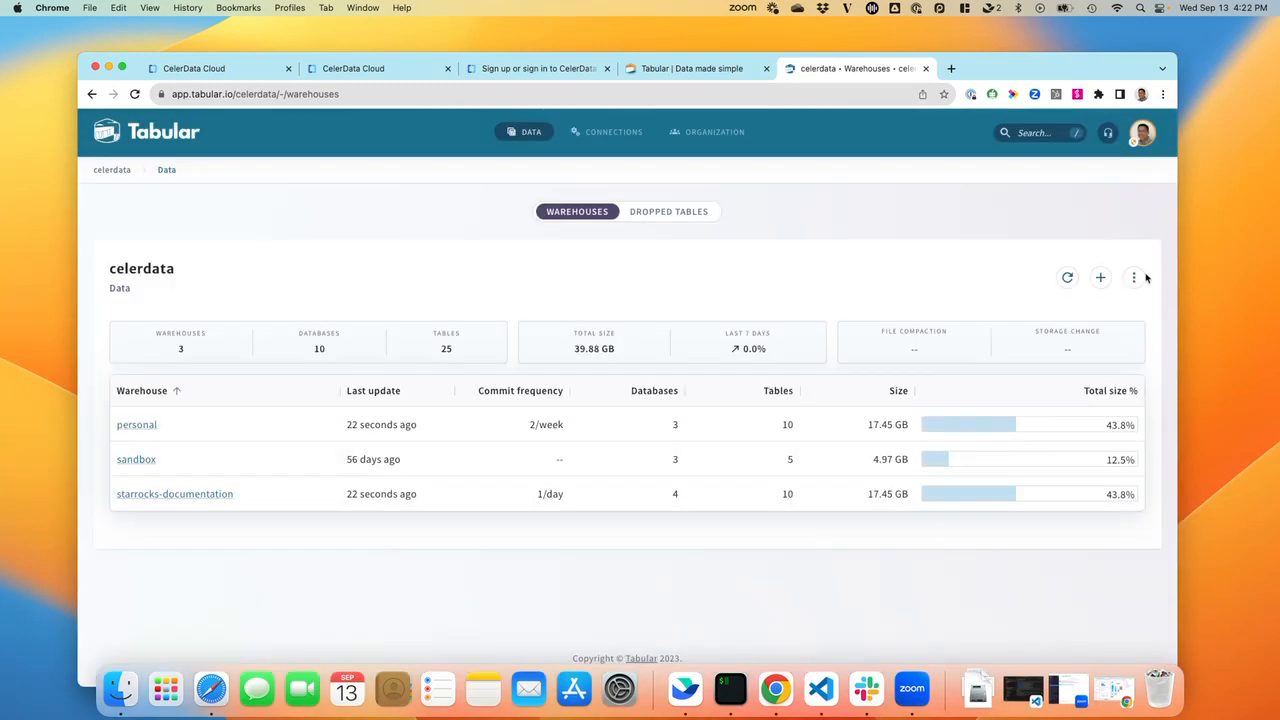
{"action": "left_click", "coordinate": [1133, 277]}
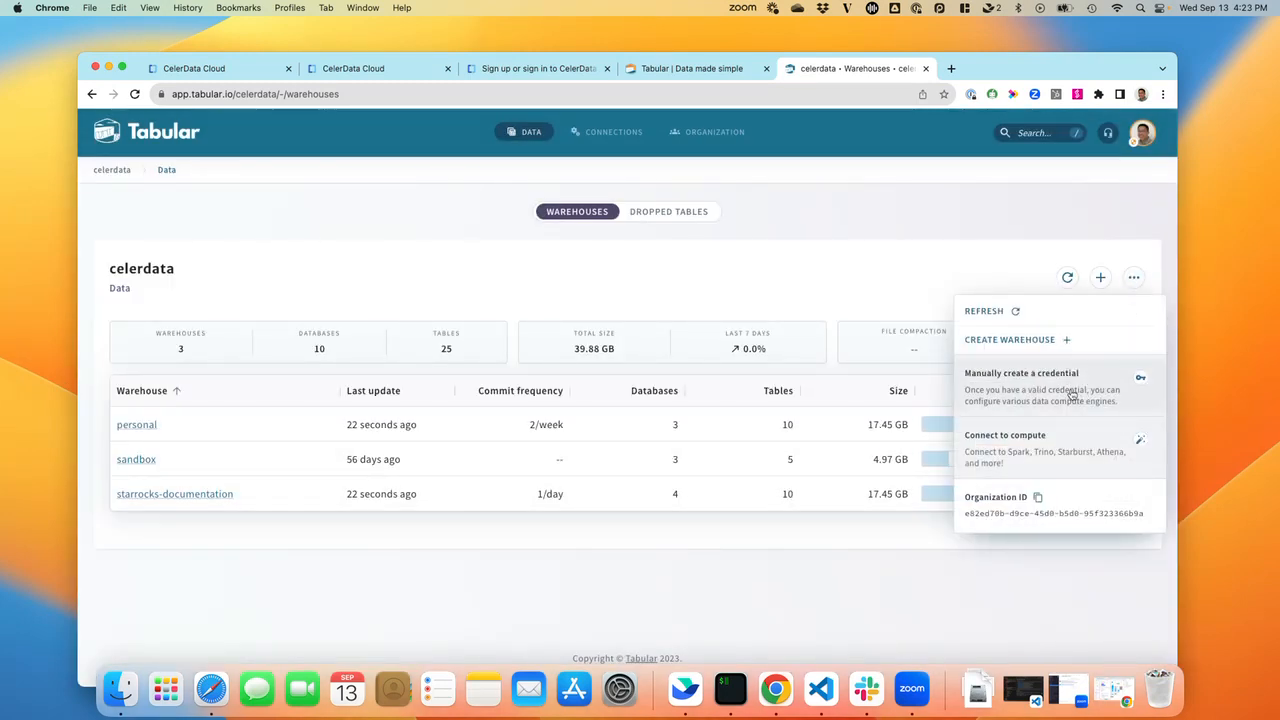
{"action": "left_click", "coordinate": [1021, 373]}
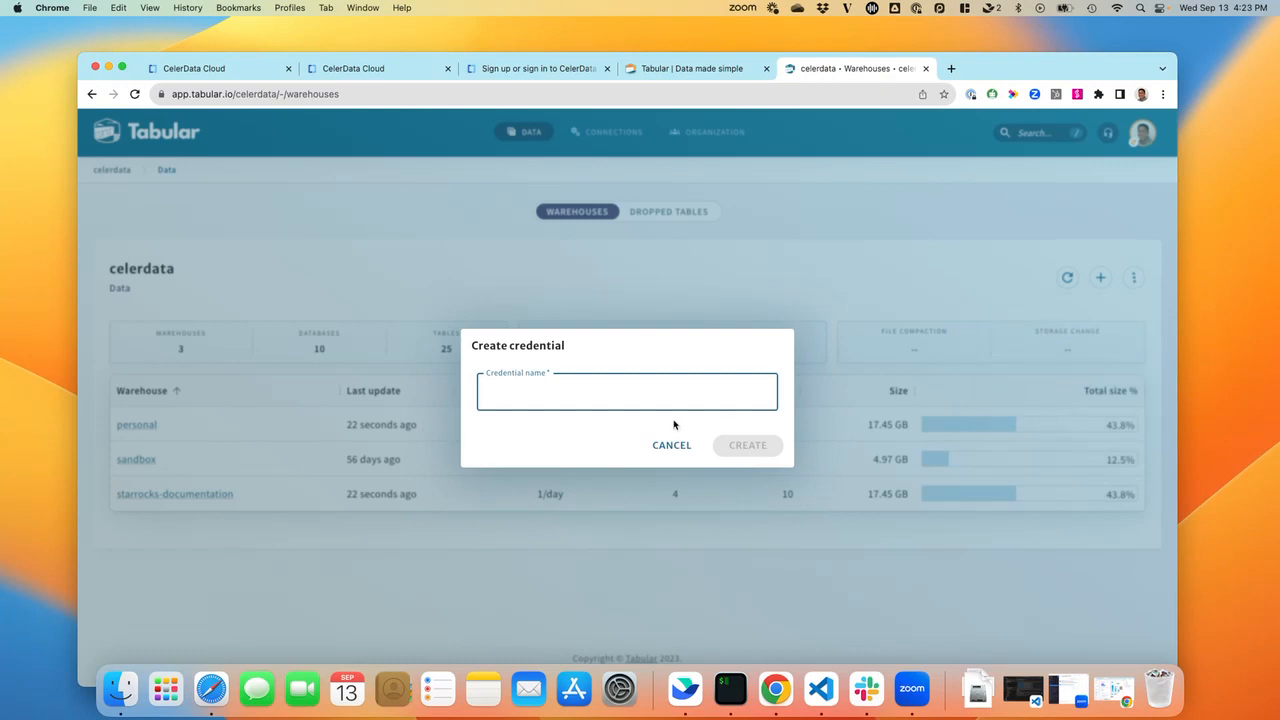
{"action": "type", "text": "ta"}
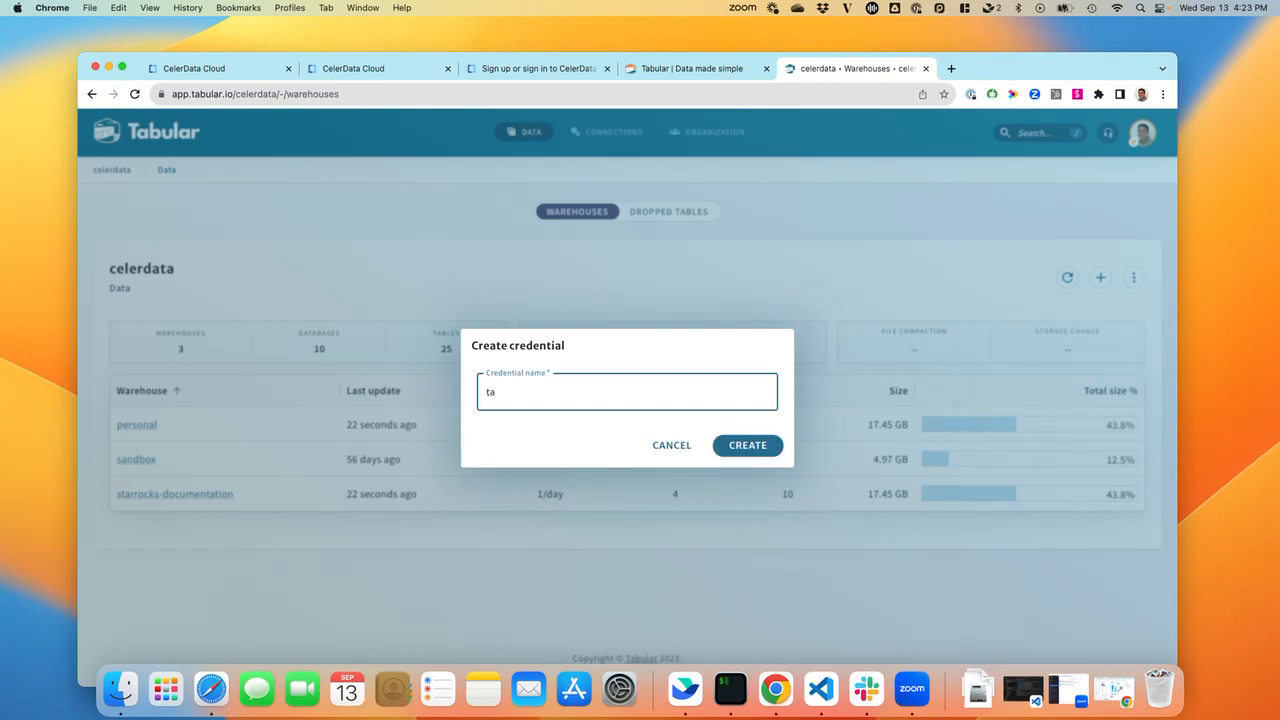
{"action": "type", "text": "bular"}
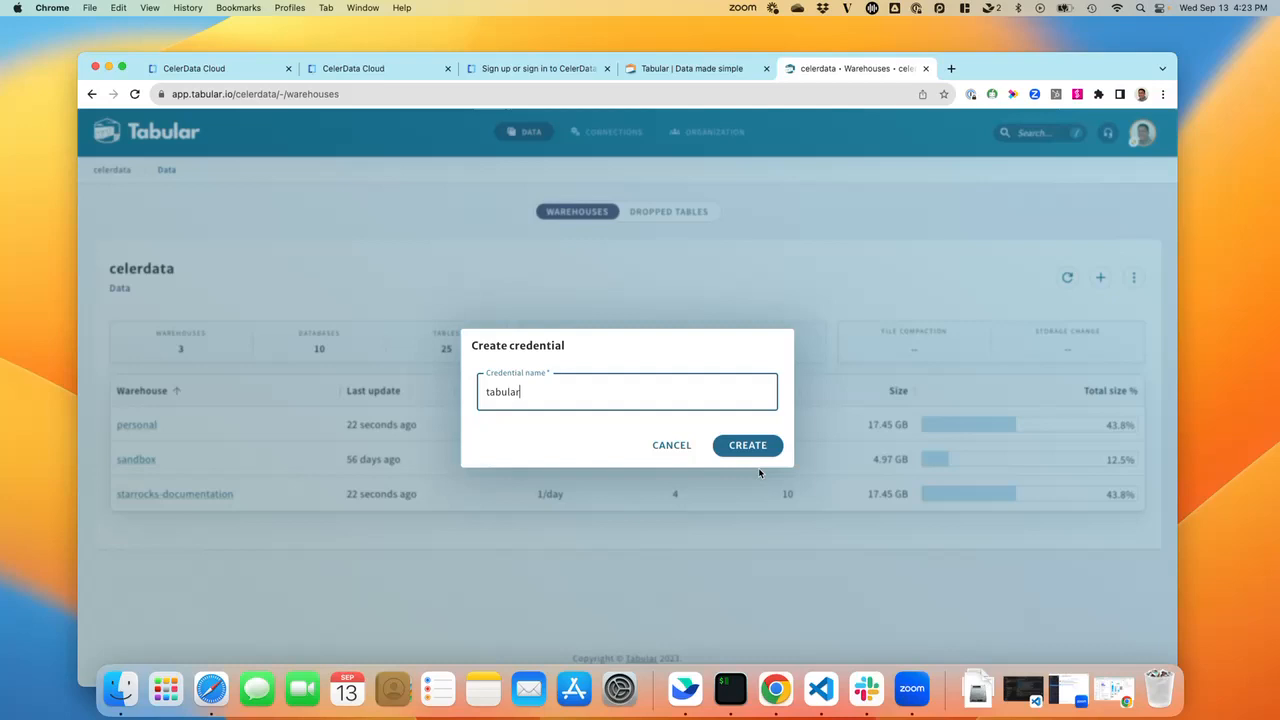
{"action": "left_click", "coordinate": [747, 445]}
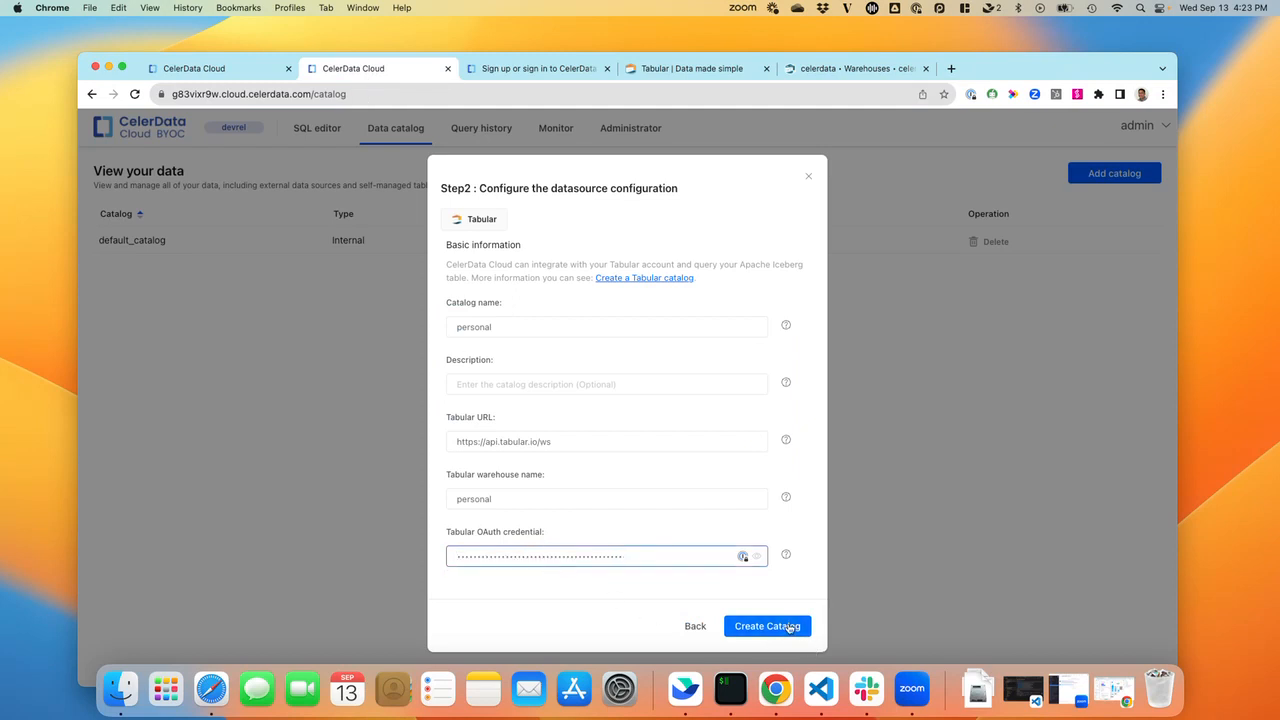
{"action": "left_click", "coordinate": [767, 625]}
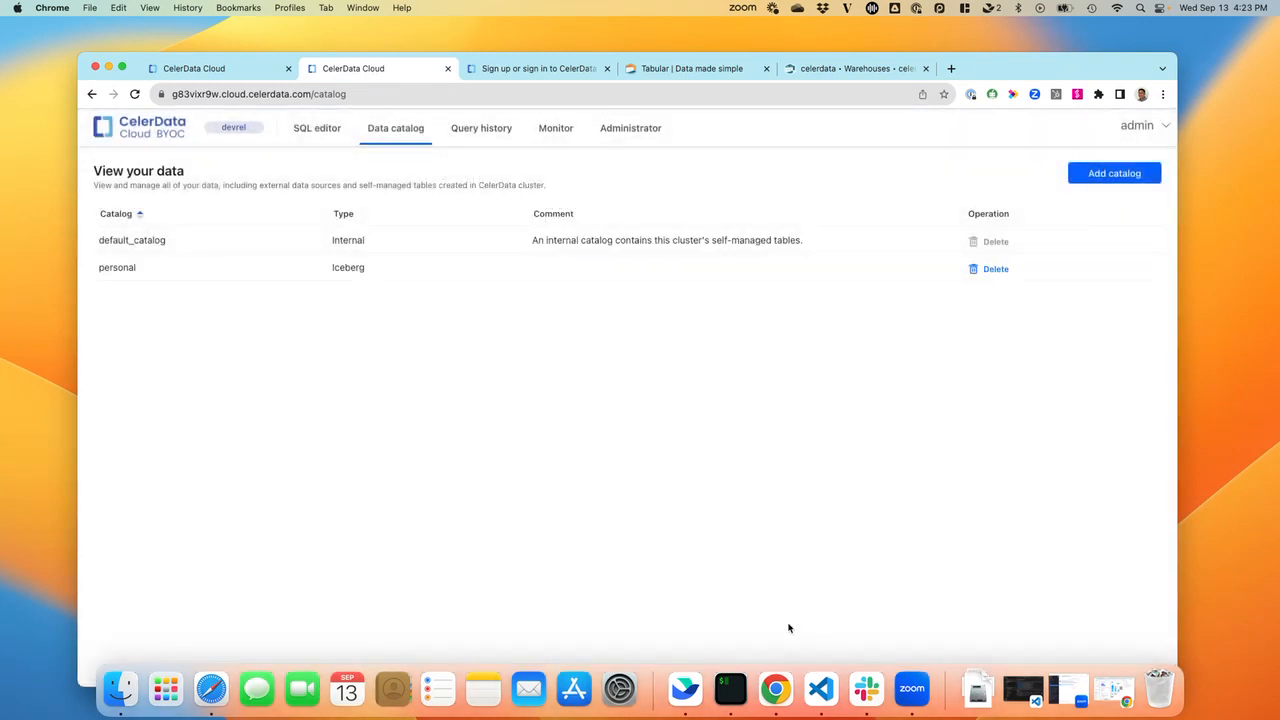
{"action": "mouse_move", "coordinate": [493, 416]}
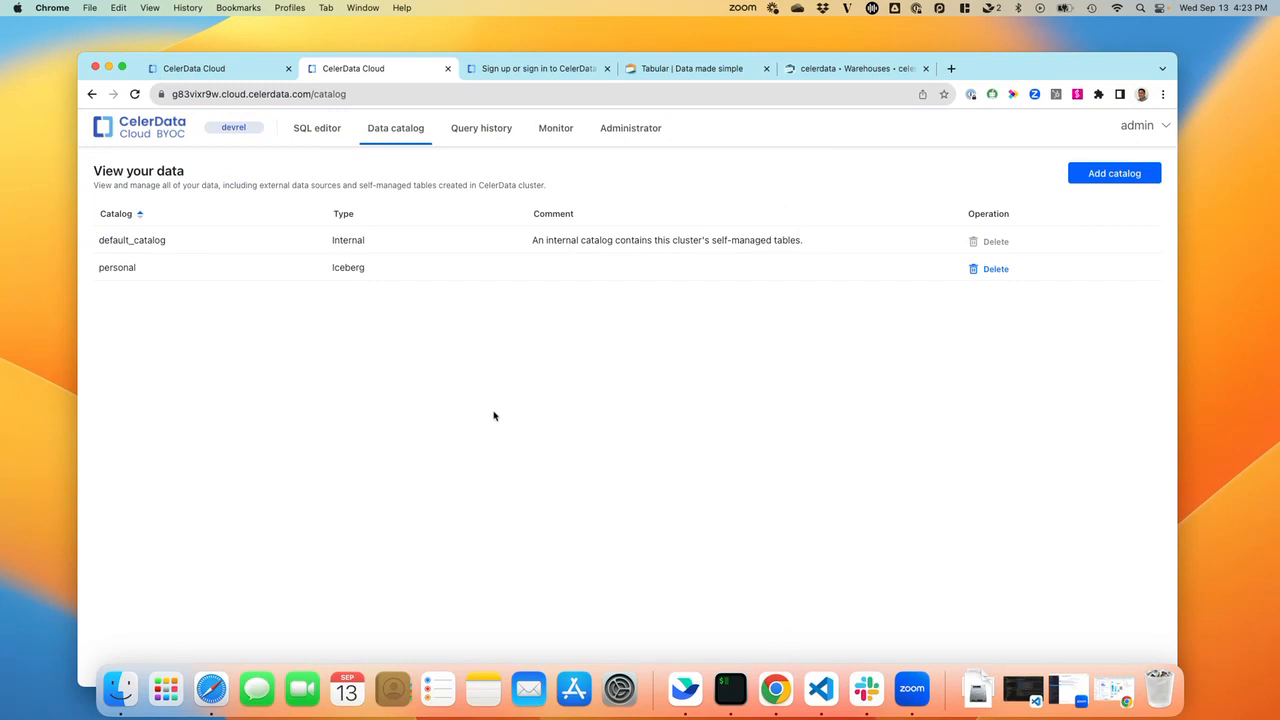
{"action": "left_click", "coordinate": [317, 127]}
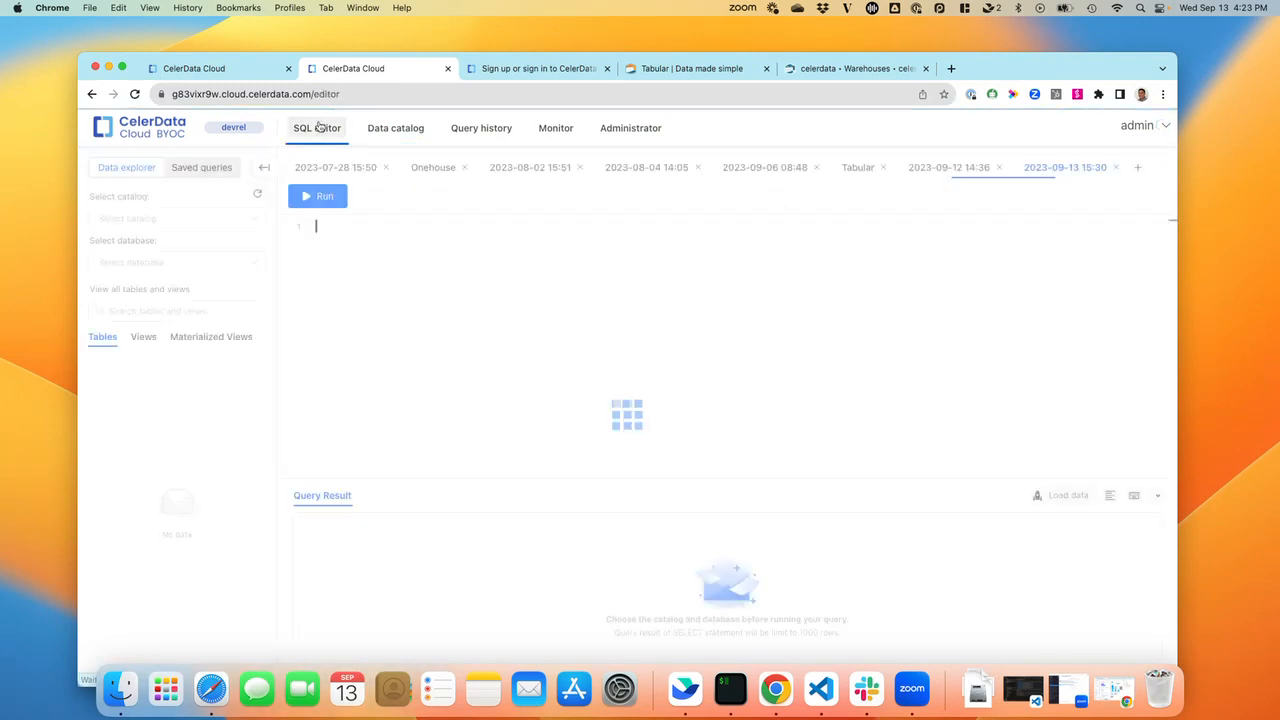
- Browse catalog 'personal', database 'examples' to list its three tables, then return to Tabular
{"action": "left_click", "coordinate": [176, 218]}
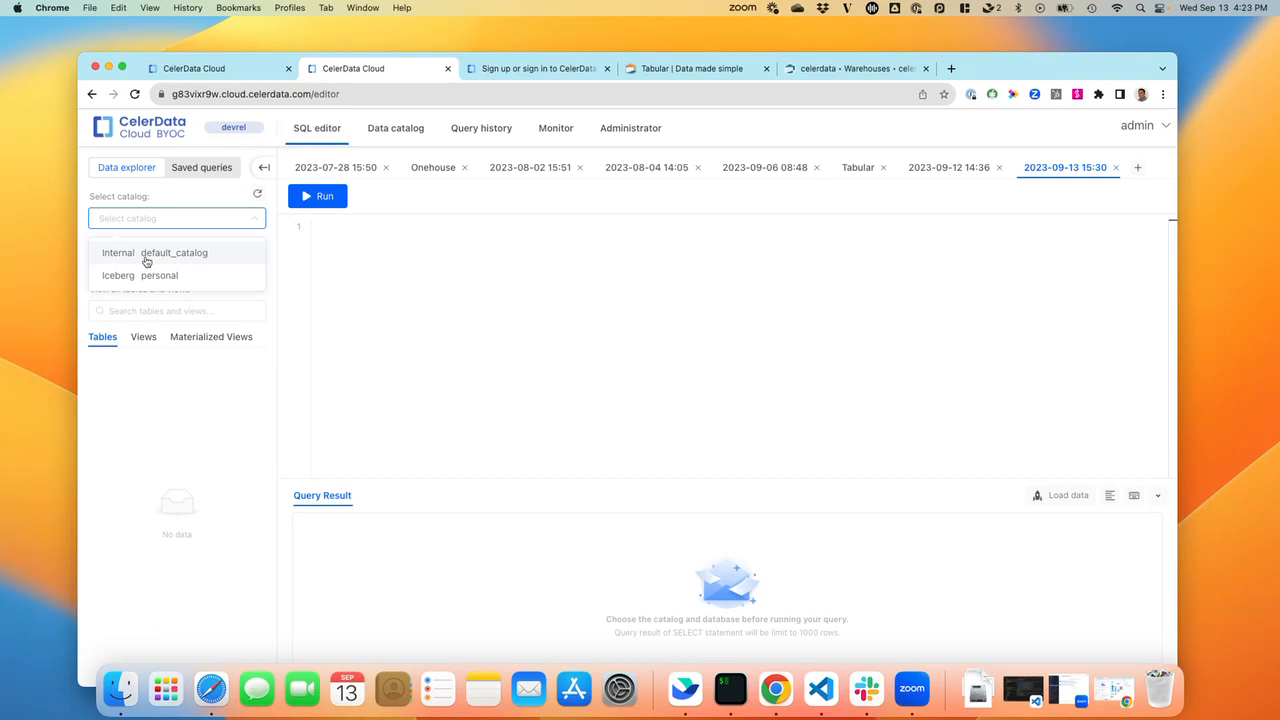
{"action": "mouse_move", "coordinate": [150, 280]}
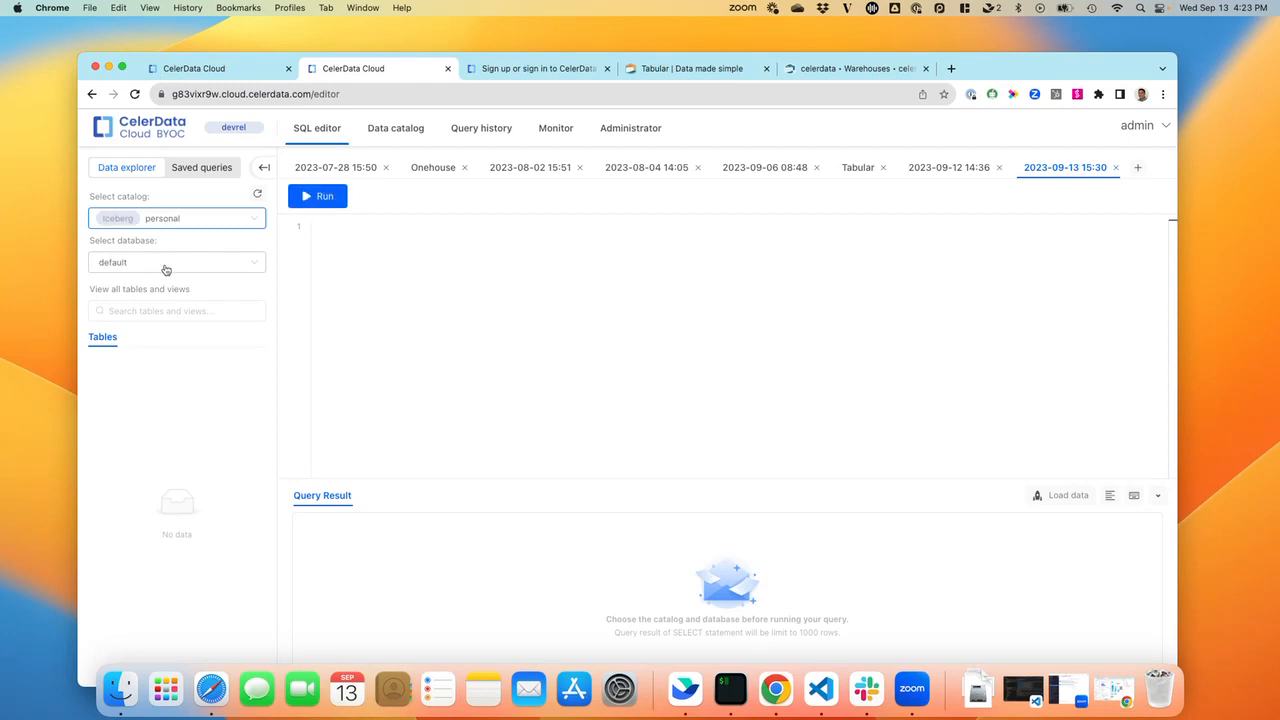
{"action": "left_click", "coordinate": [176, 262]}
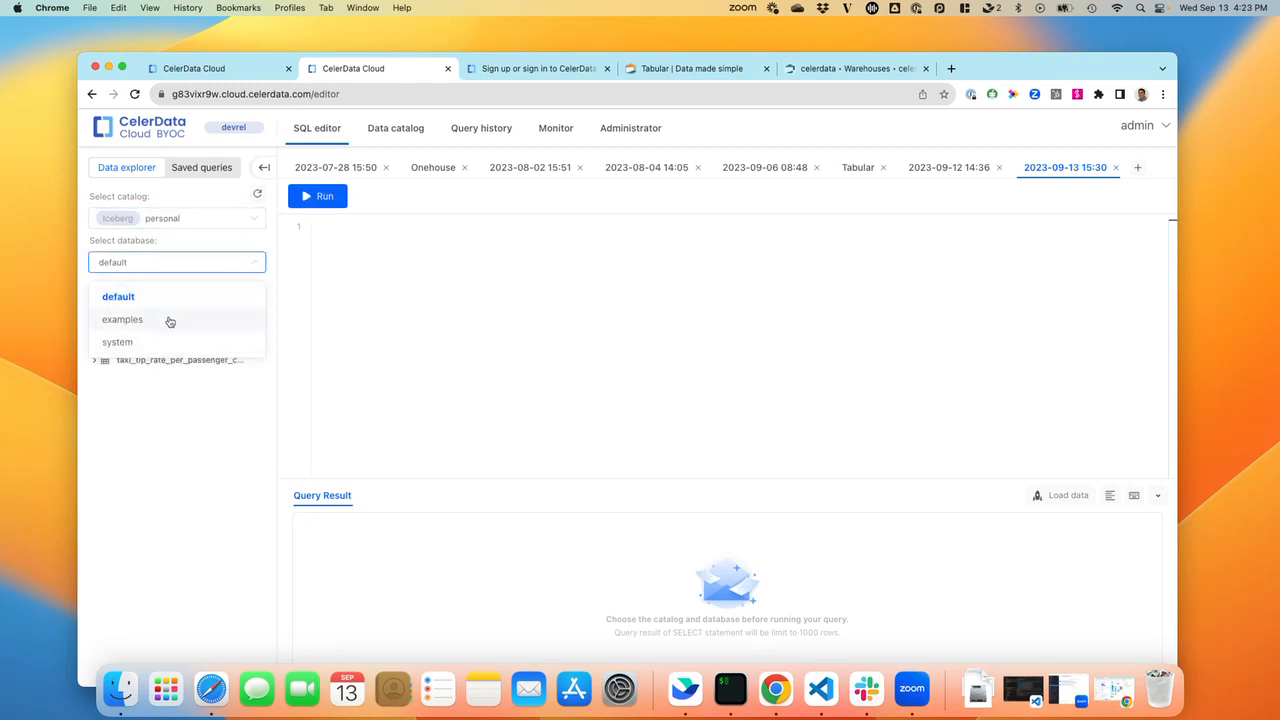
{"action": "left_click", "coordinate": [122, 319]}
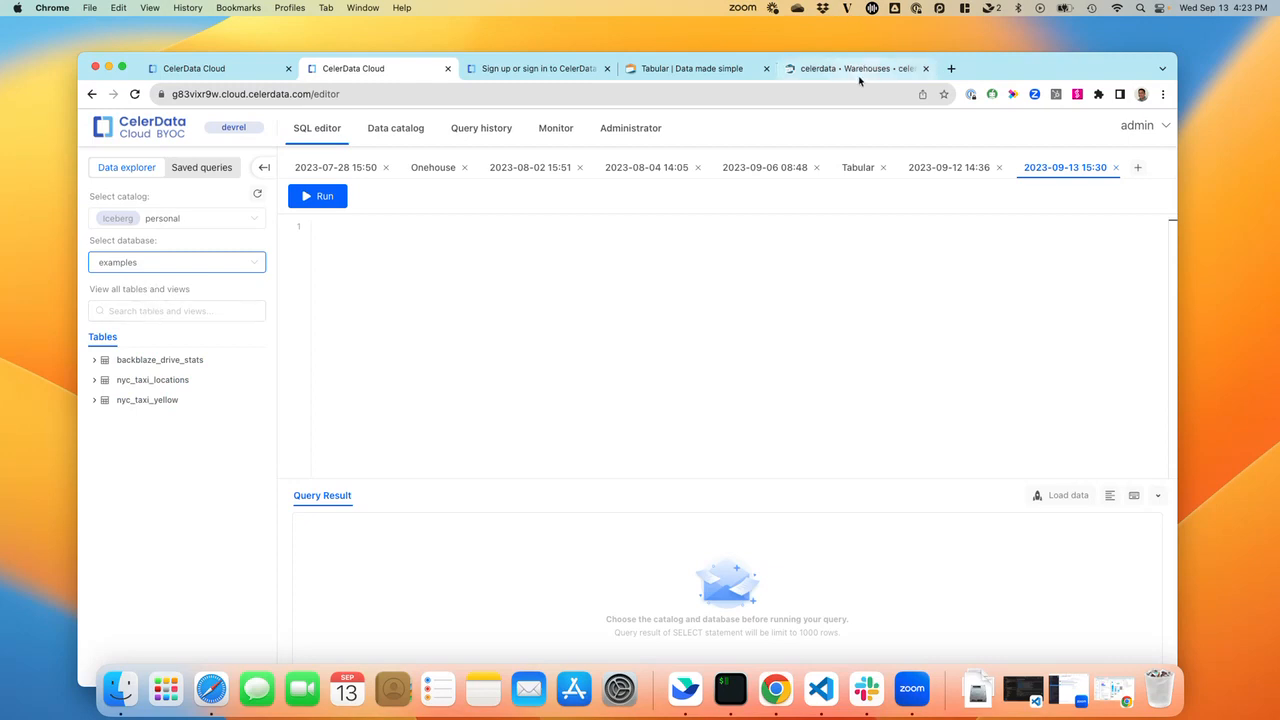
{"action": "left_click", "coordinate": [855, 68]}
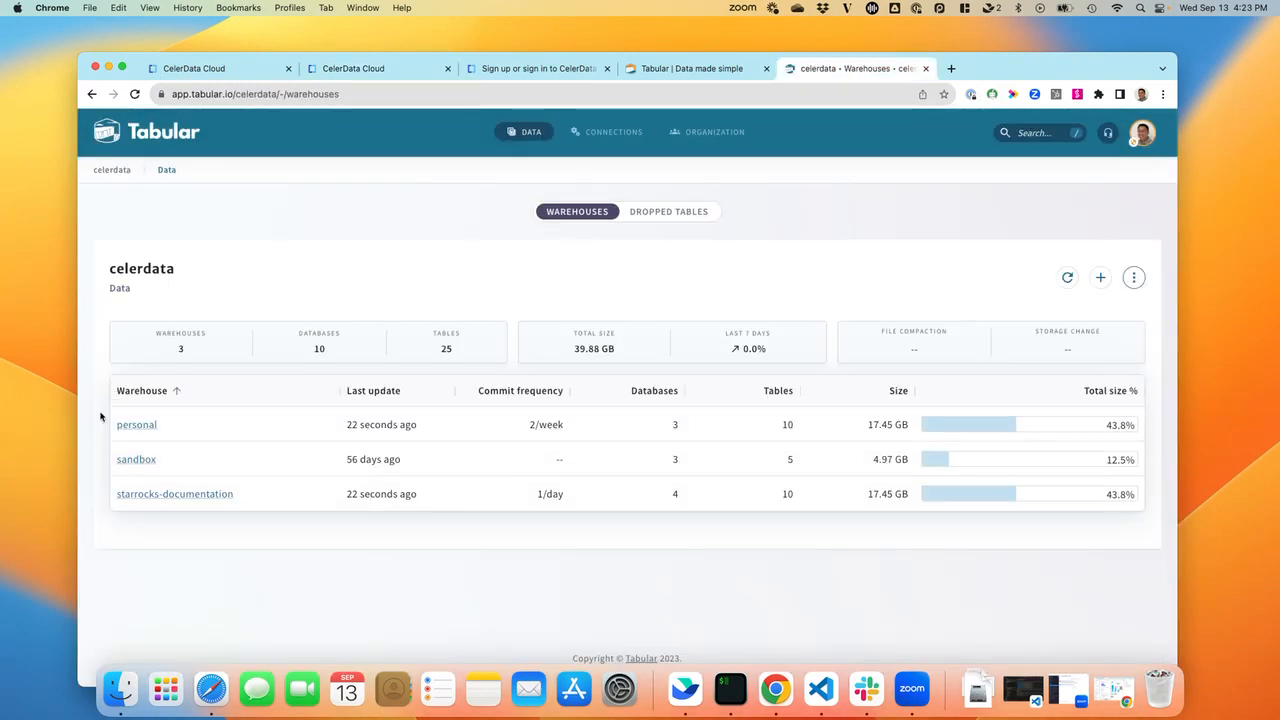
{"action": "mouse_move", "coordinate": [136, 424]}
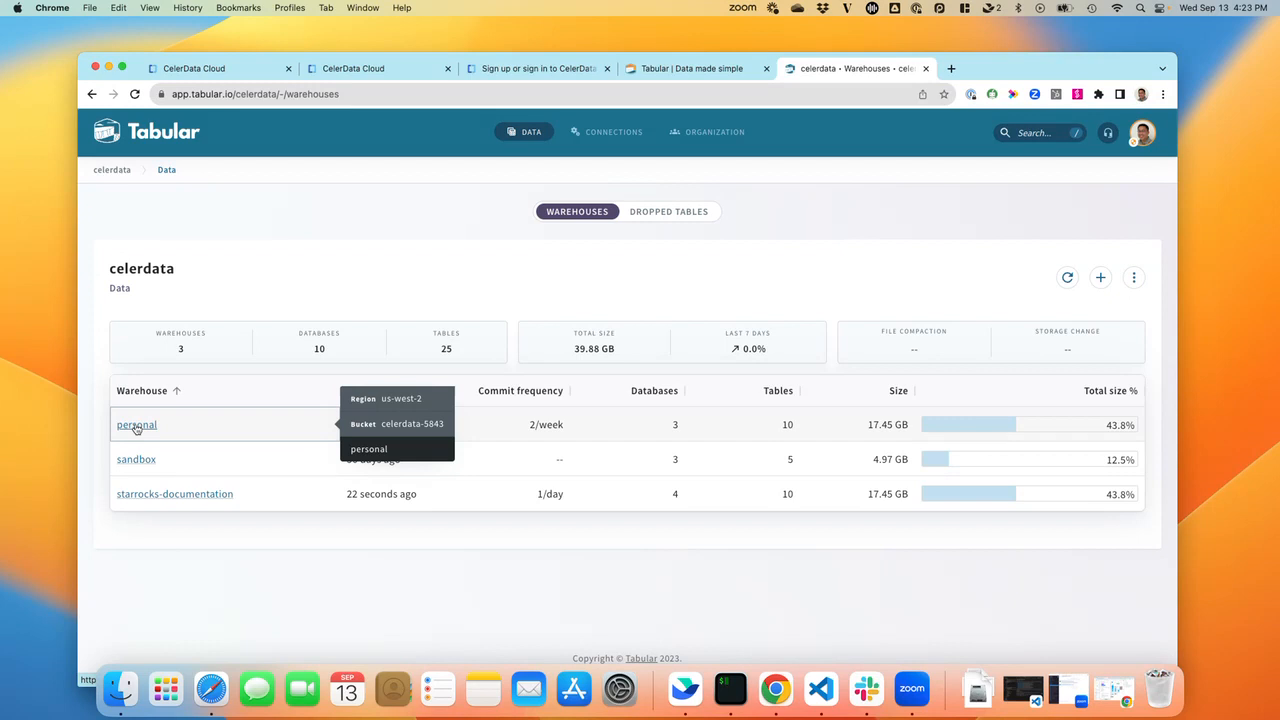
- Open Tabular's personal warehouse 'examples' database, then return to CelerData's SQL editor
{"action": "left_click", "coordinate": [136, 424]}
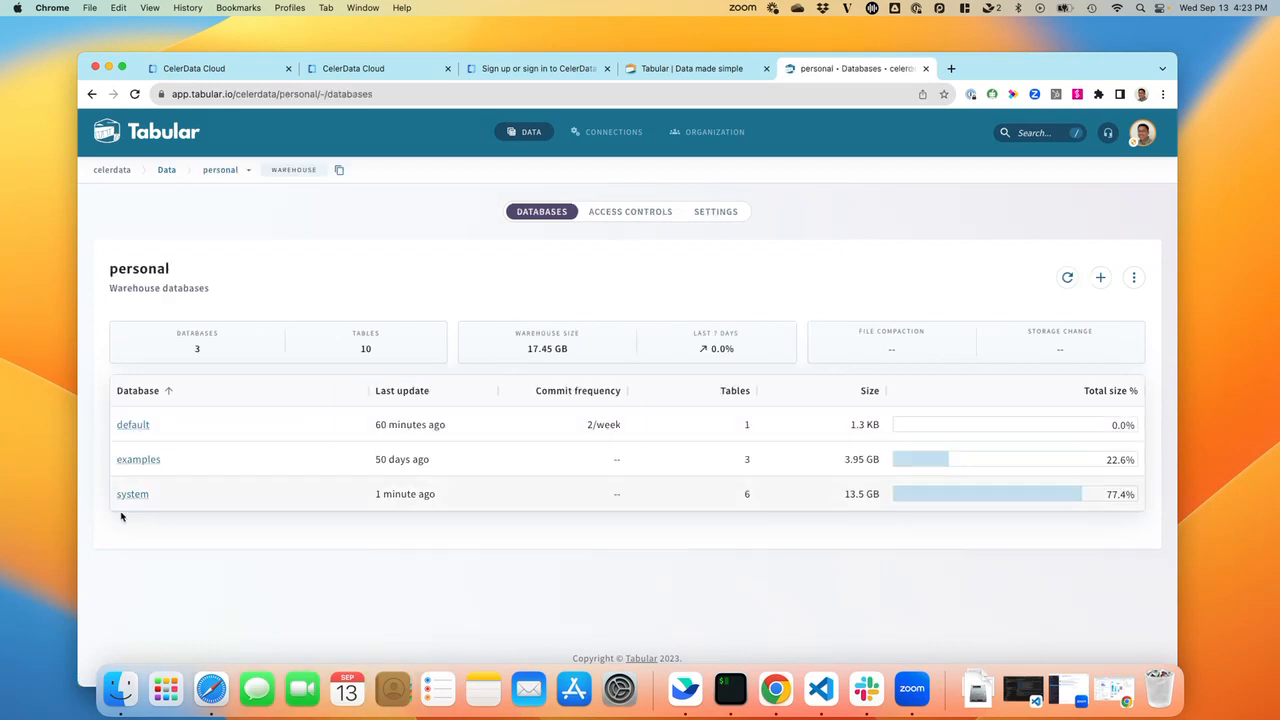
{"action": "mouse_move", "coordinate": [132, 493]}
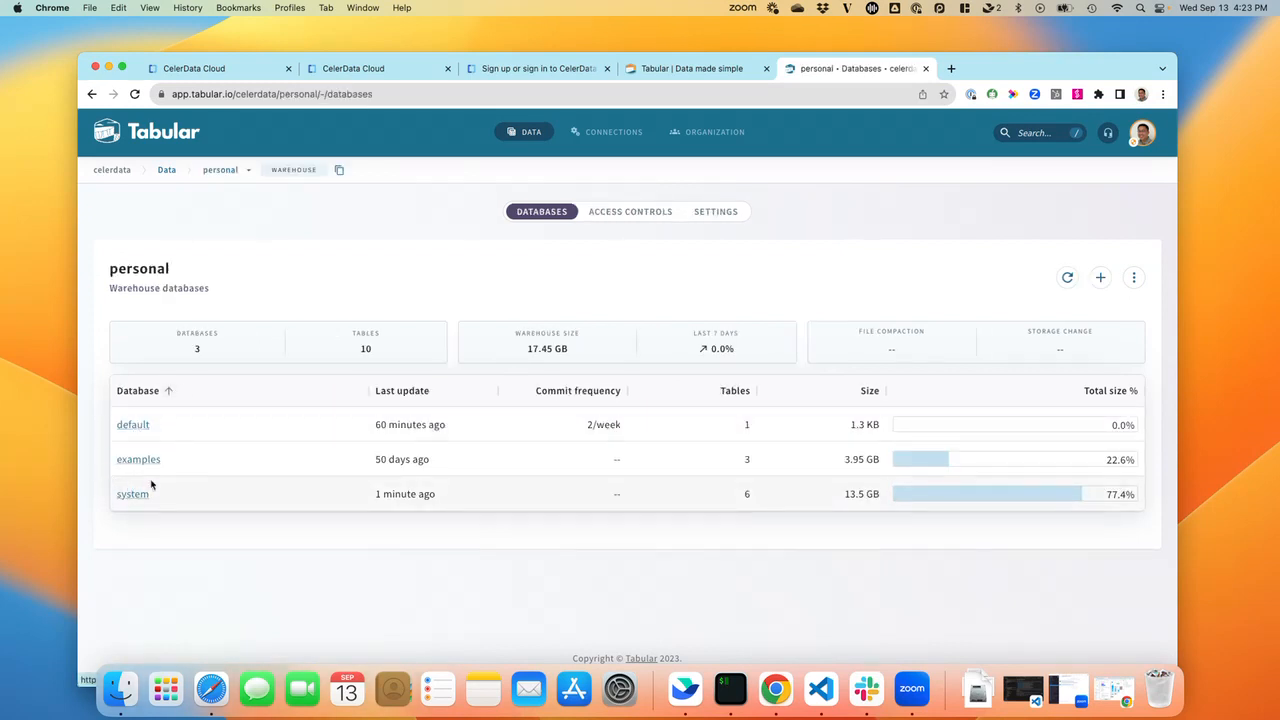
{"action": "left_click", "coordinate": [138, 459]}
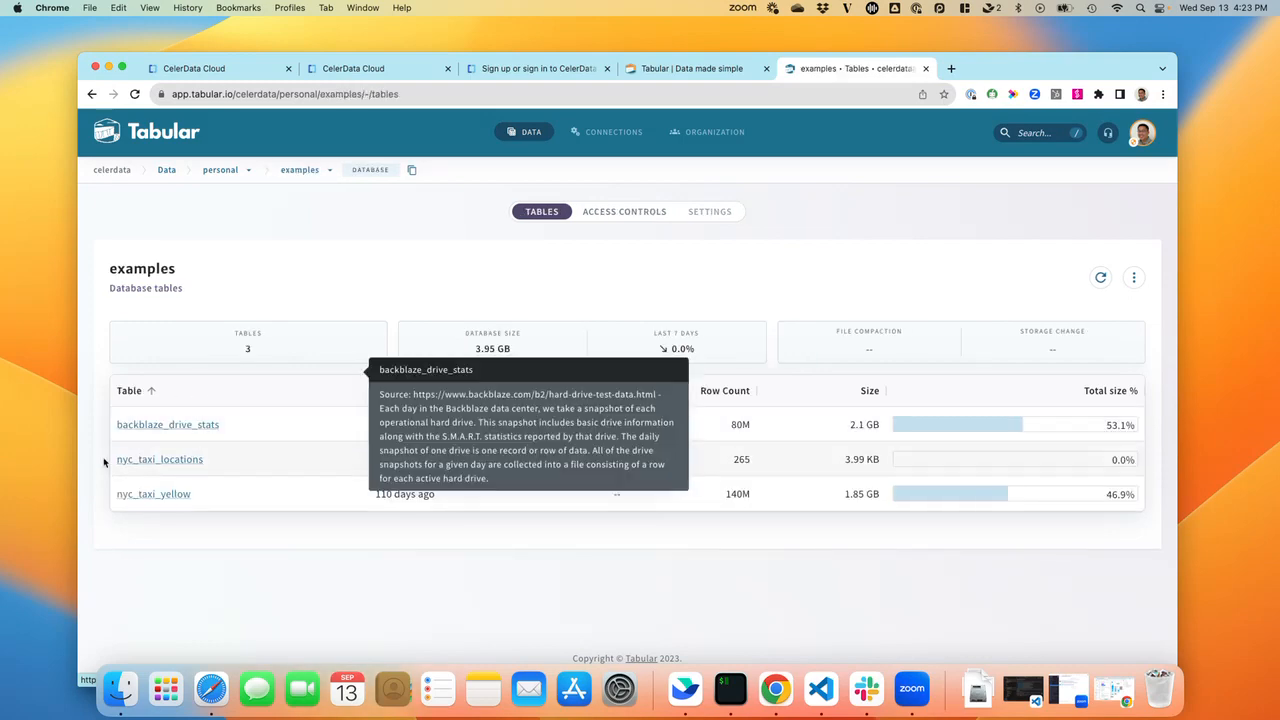
{"action": "left_click", "coordinate": [195, 68]}
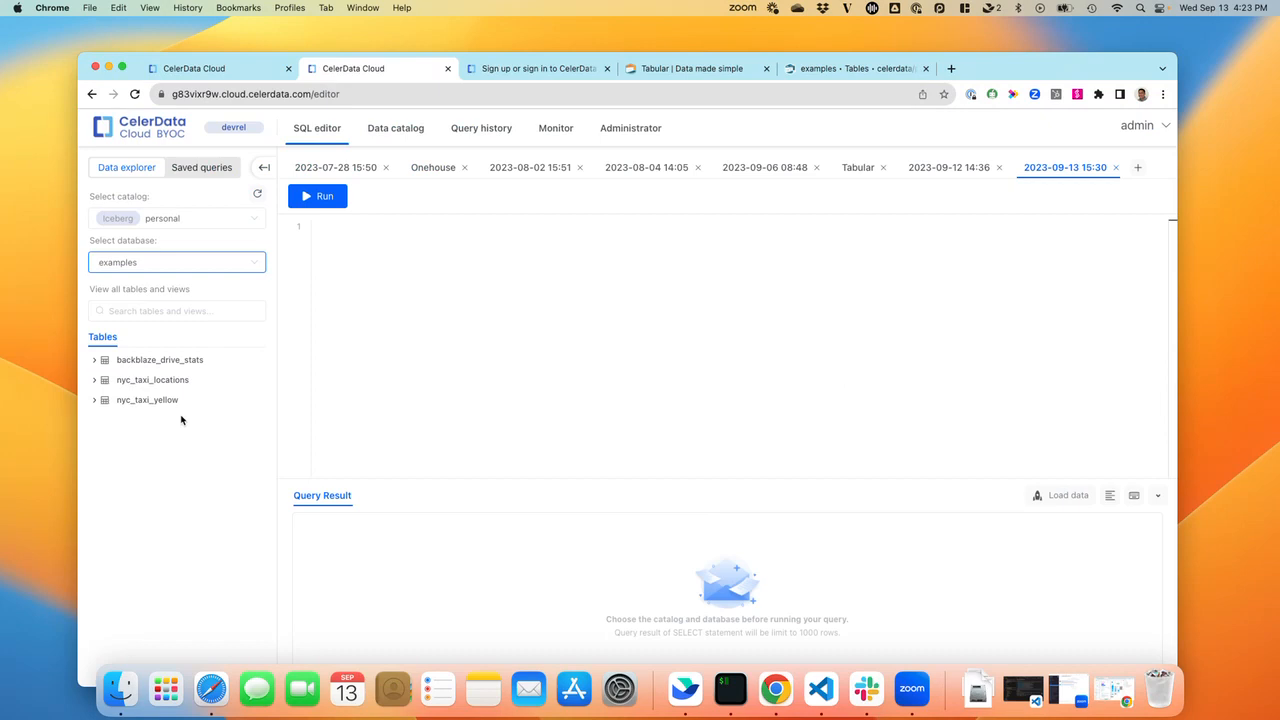
{"action": "mouse_move", "coordinate": [137, 324]}
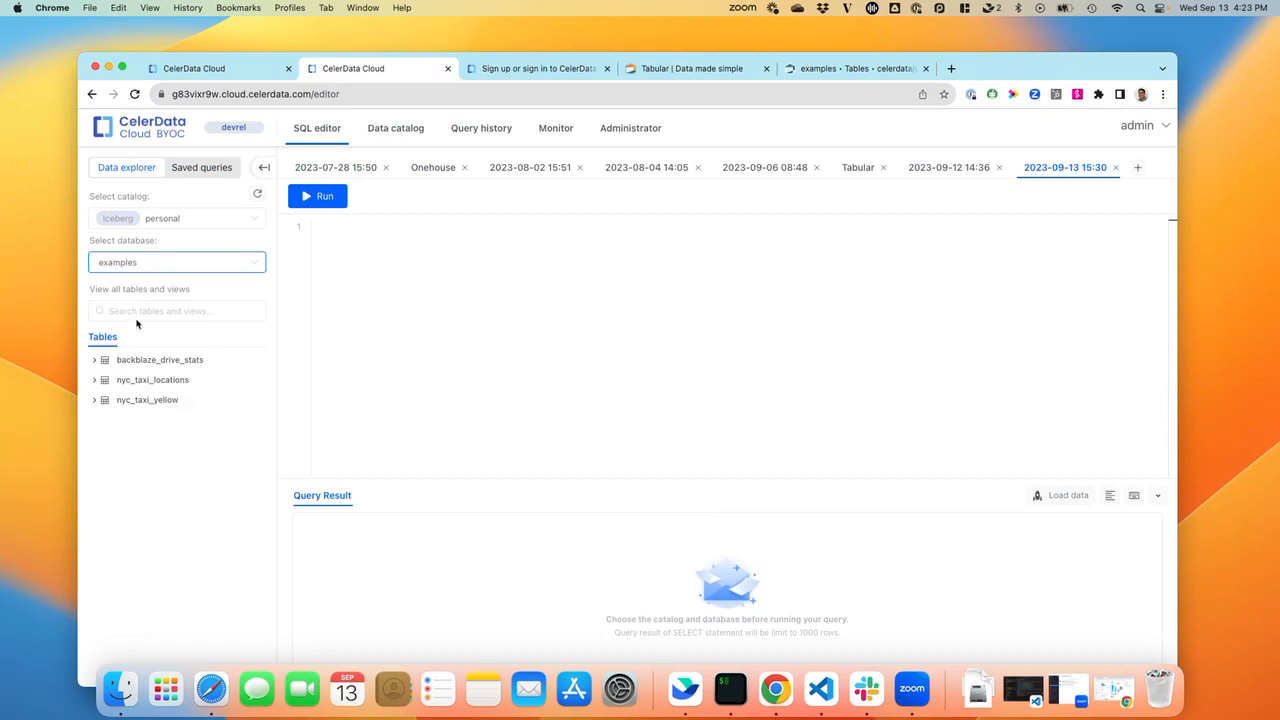